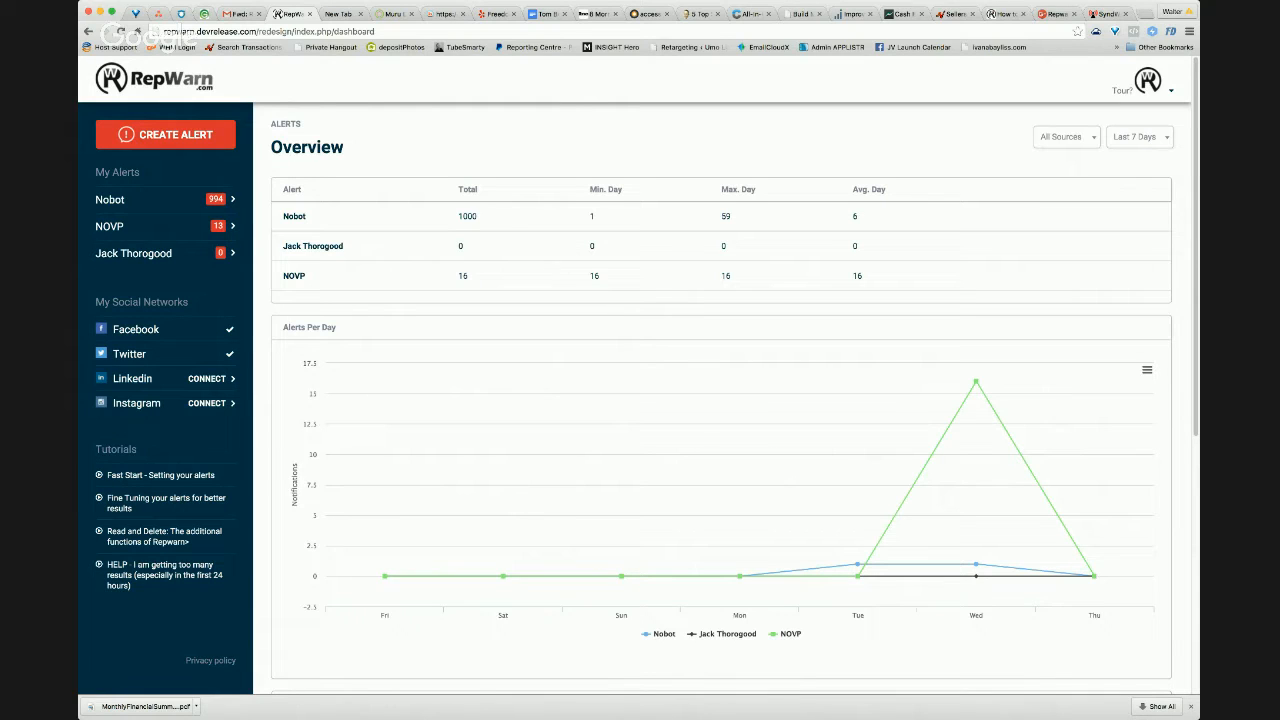
pyautogui.moveTo(532, 272)
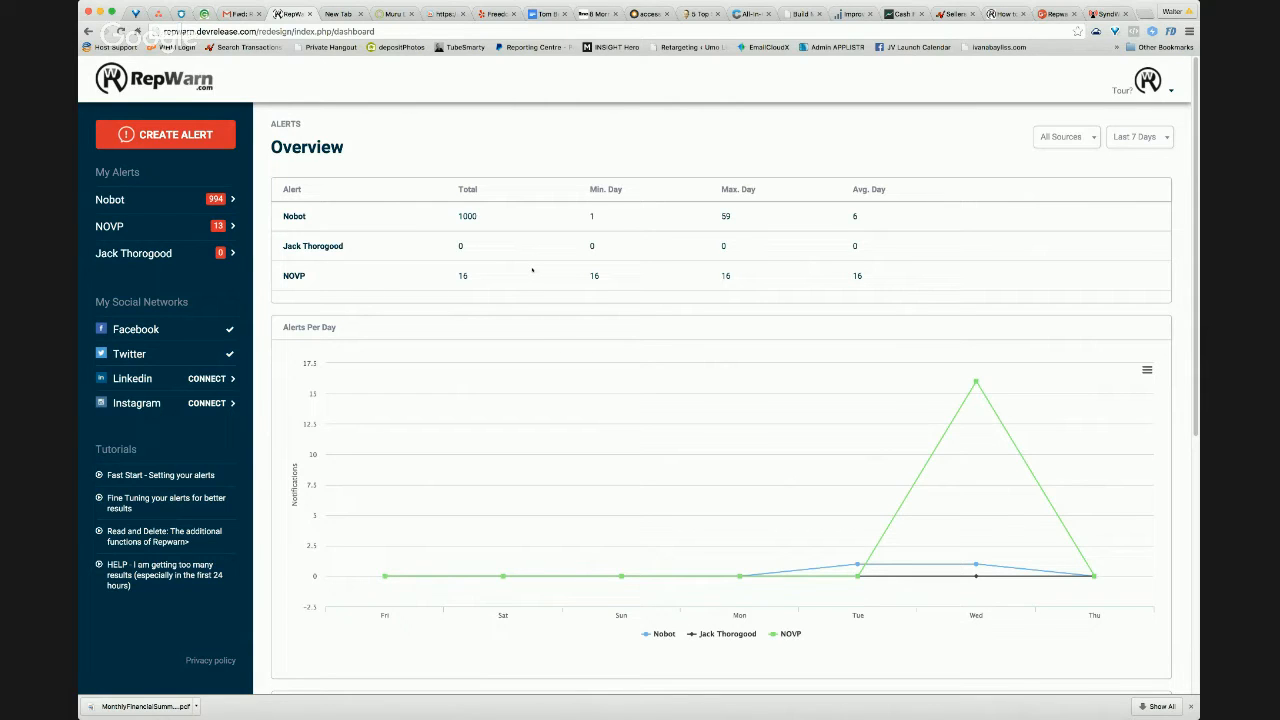
pyautogui.moveTo(588, 332)
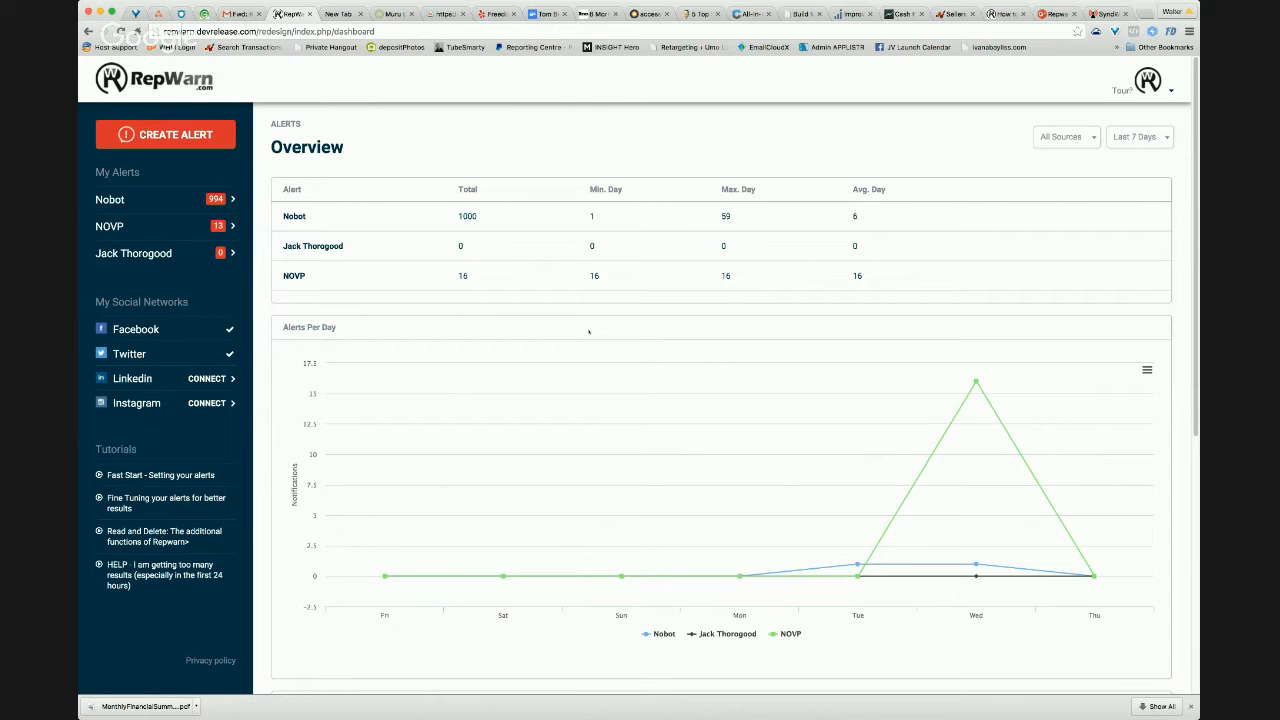
# Start a new alert and name it 'Brand Name'
pyautogui.scroll(-3)
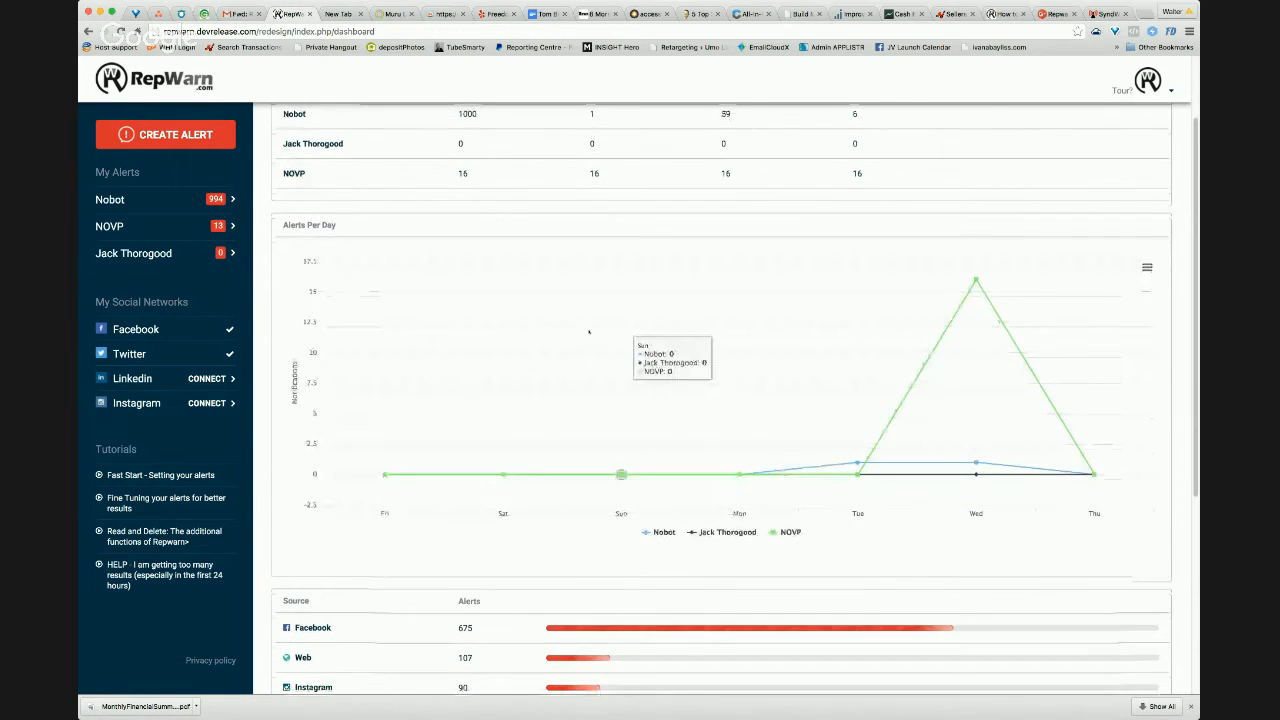
pyautogui.scroll(-3)
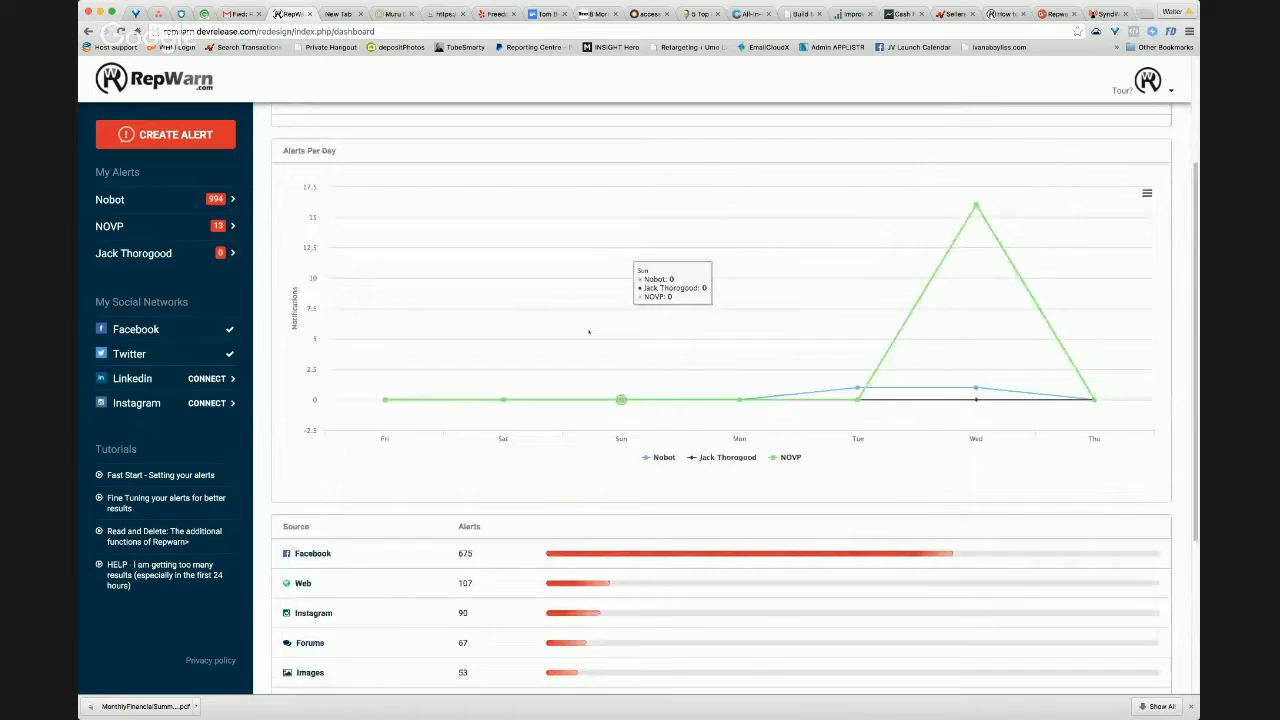
pyautogui.scroll(3)
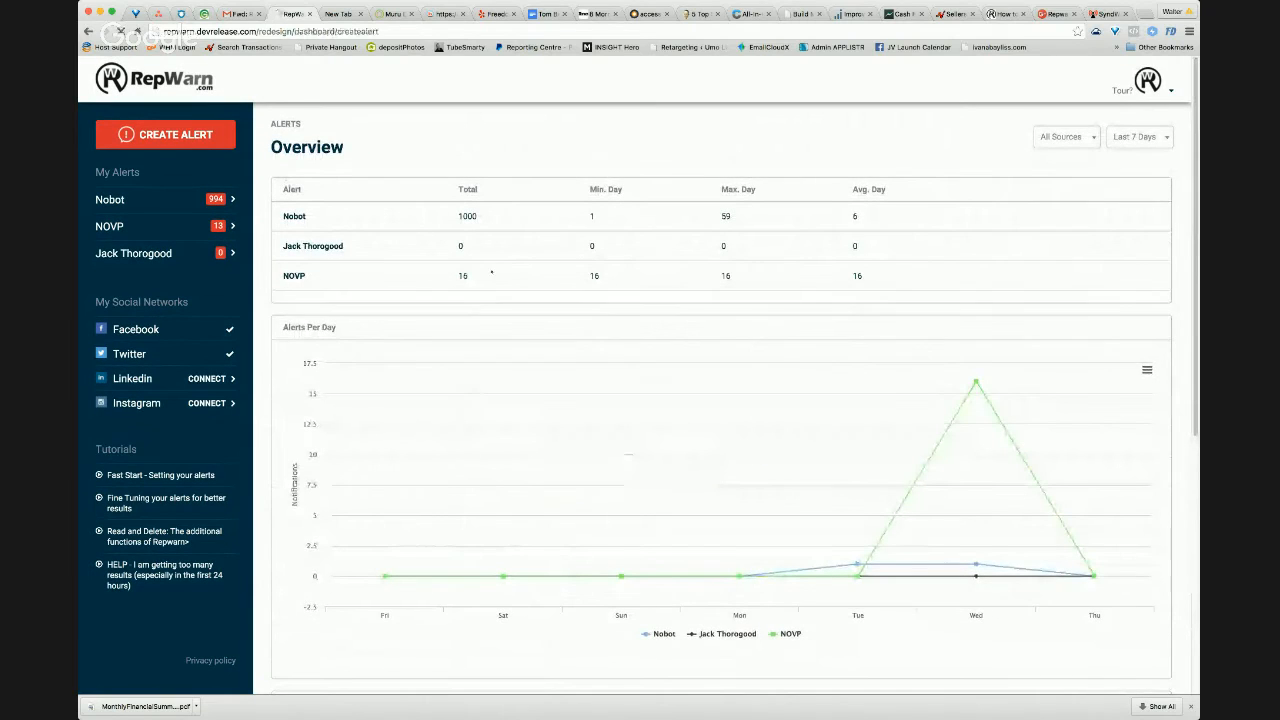
pyautogui.click(164, 134)
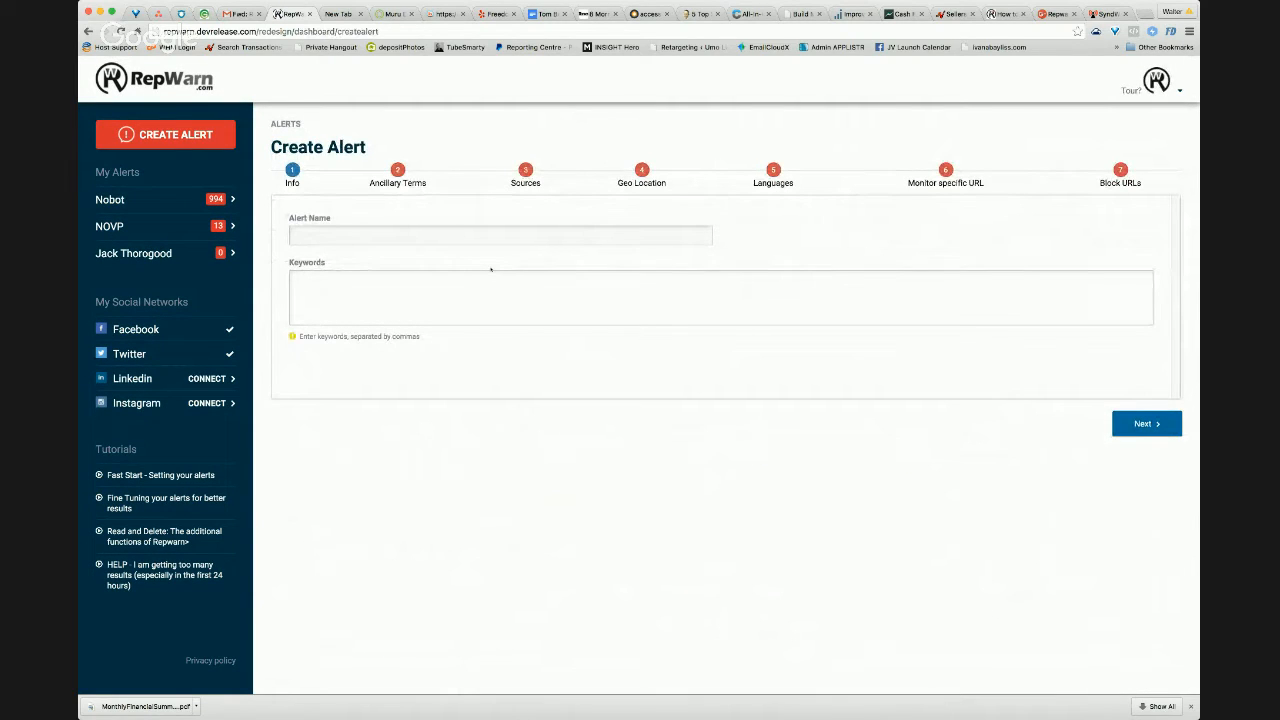
pyautogui.click(500, 236)
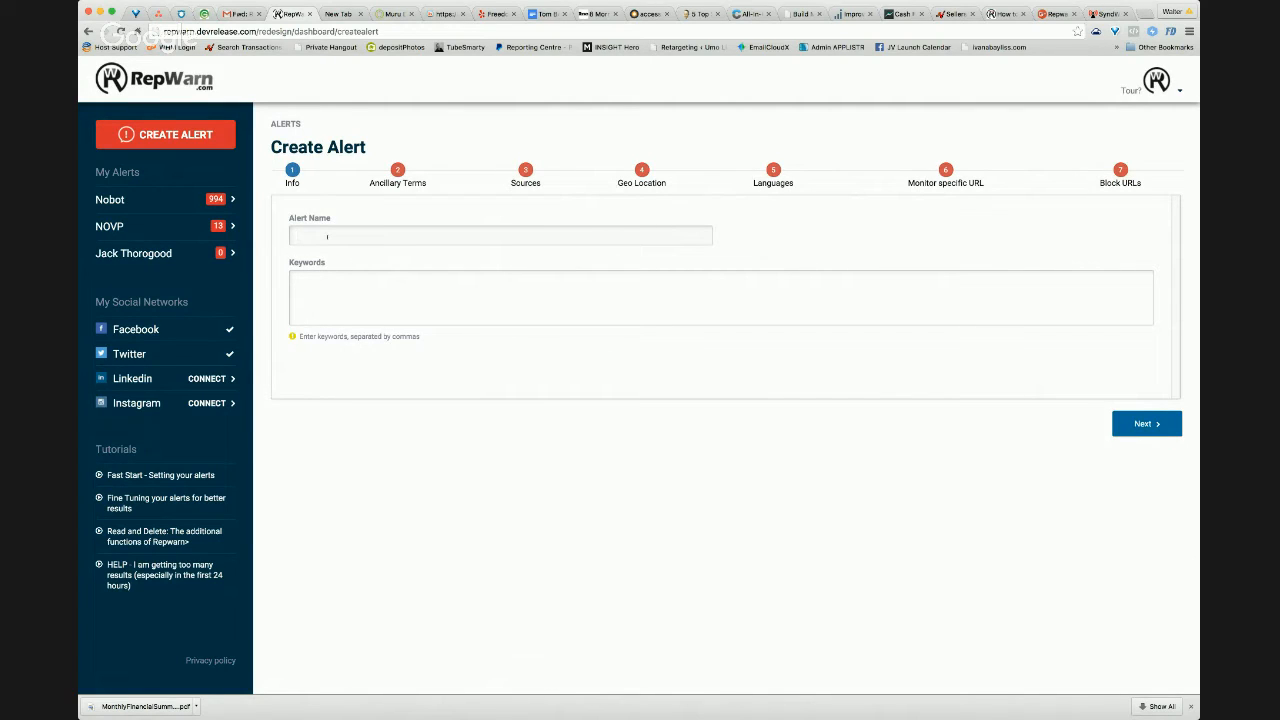
pyautogui.write('R')
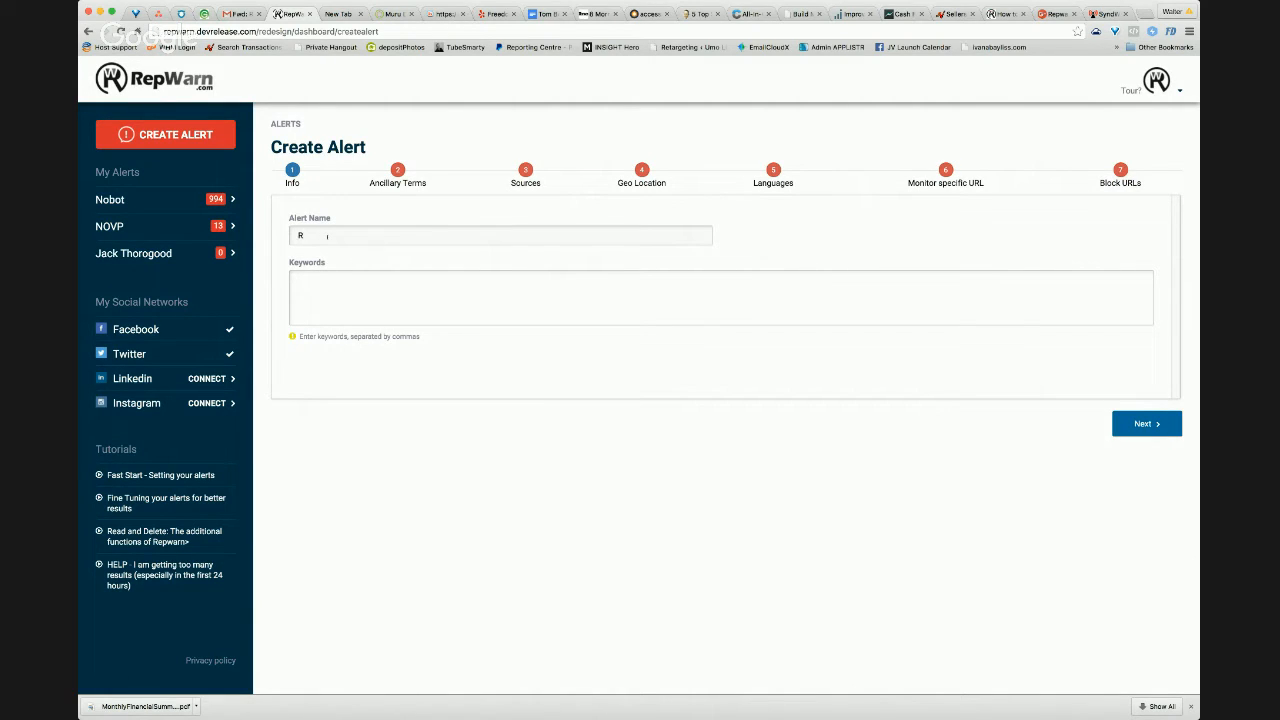
pyautogui.write('Bra')
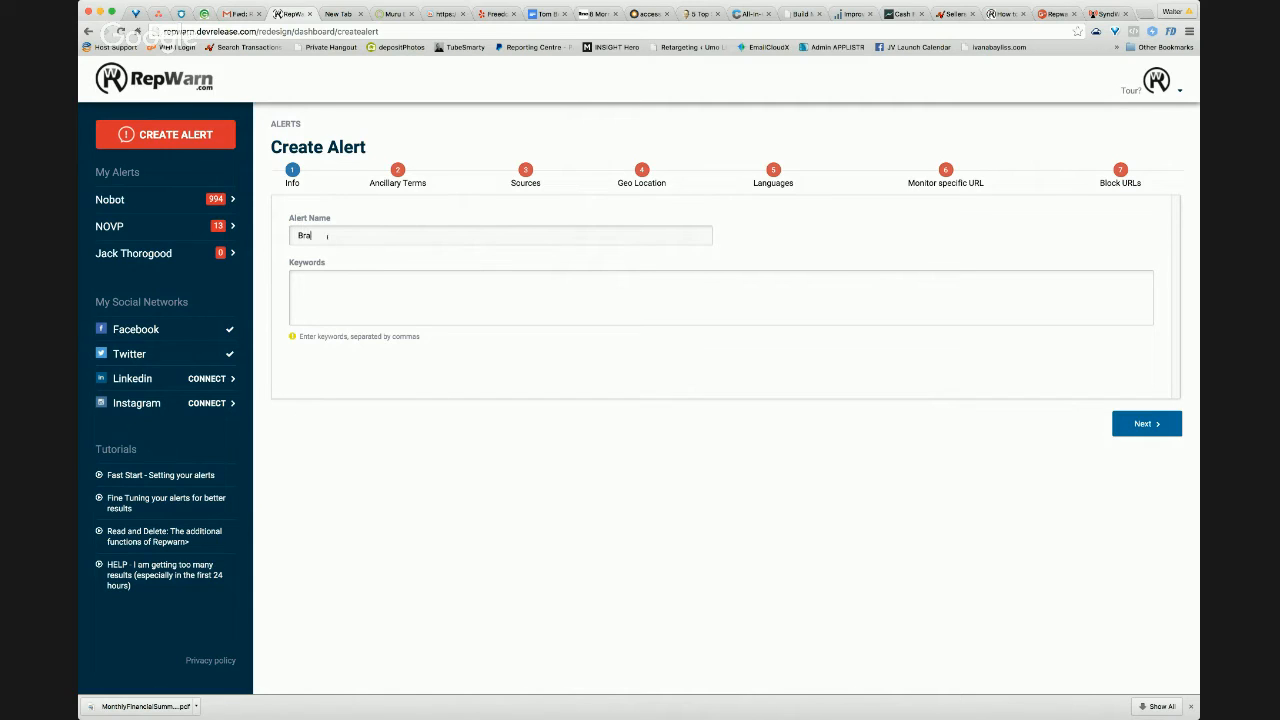
pyautogui.write('nd Name')
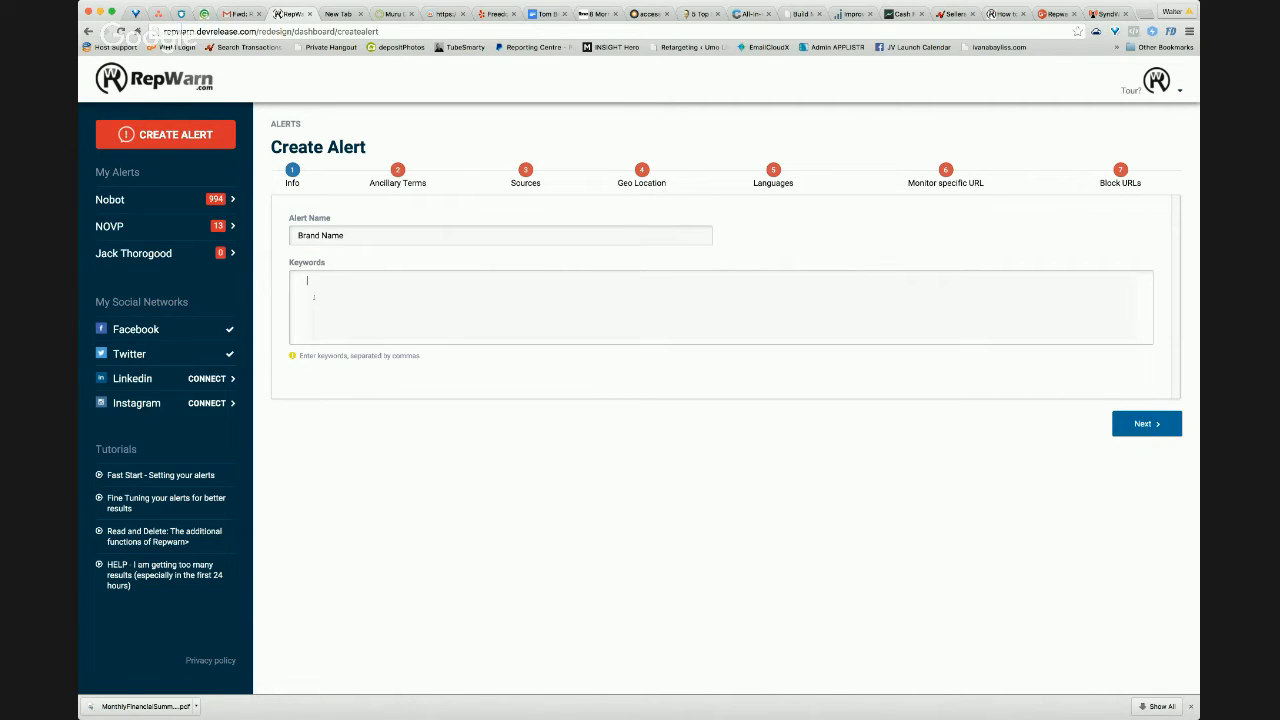
# Enter 'Repwarn,' as the alert's keyword
pyautogui.write('Repw')
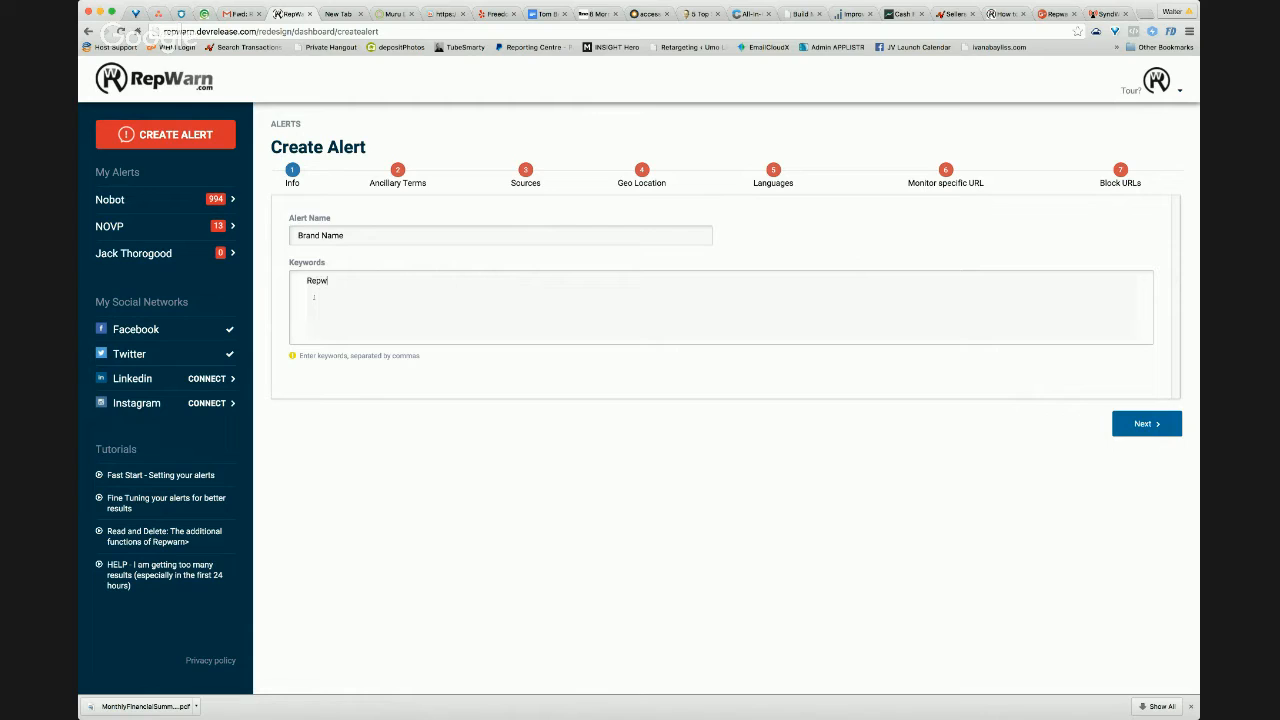
pyautogui.write('arn')
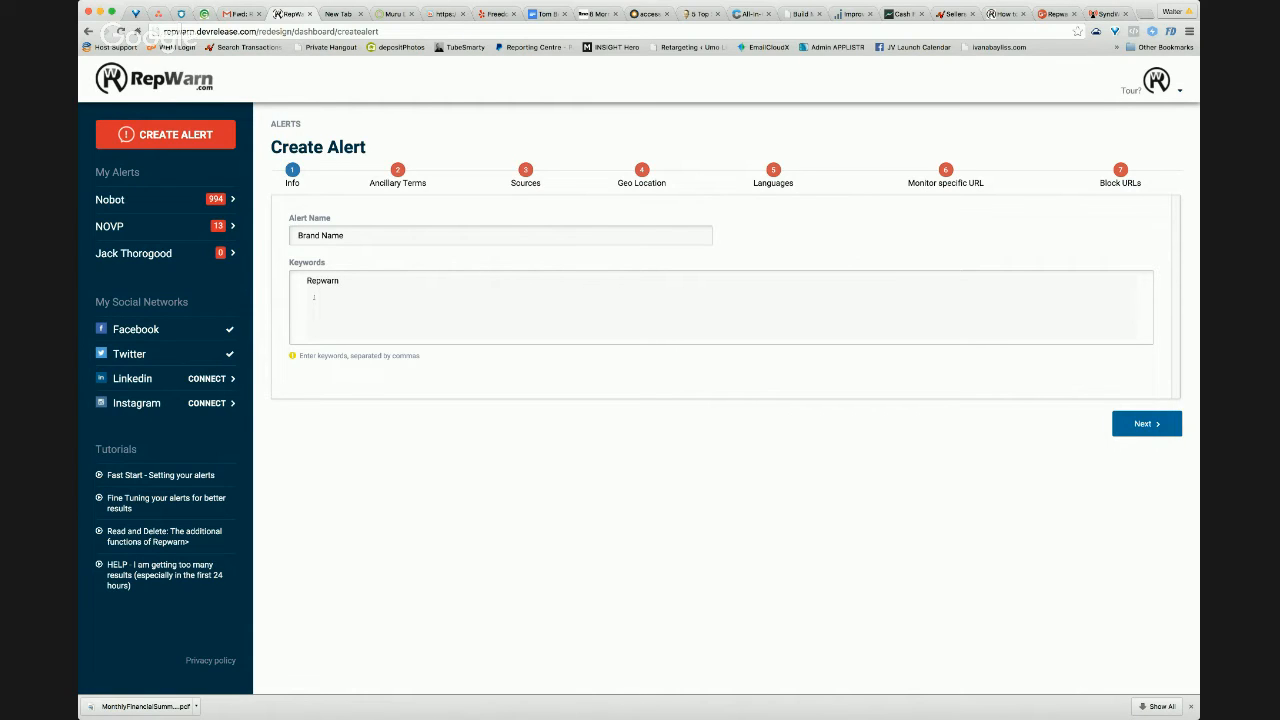
pyautogui.write(',')
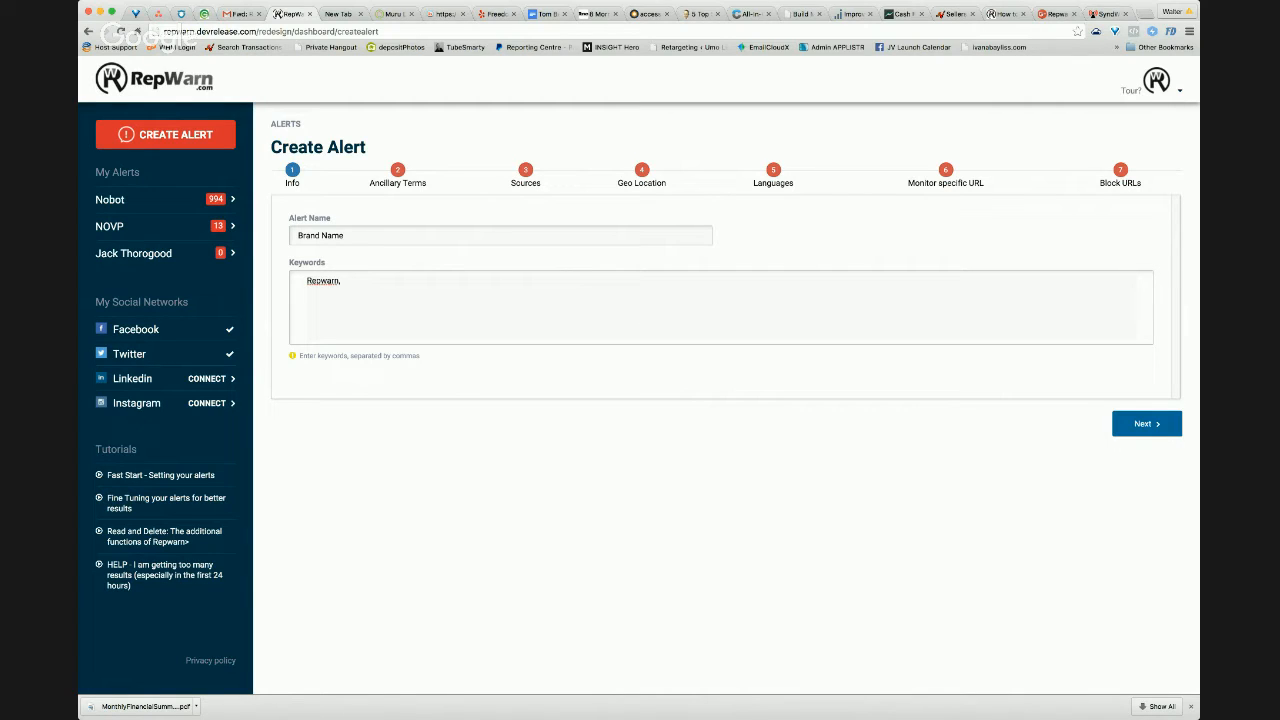
pyautogui.moveTo(1088, 412)
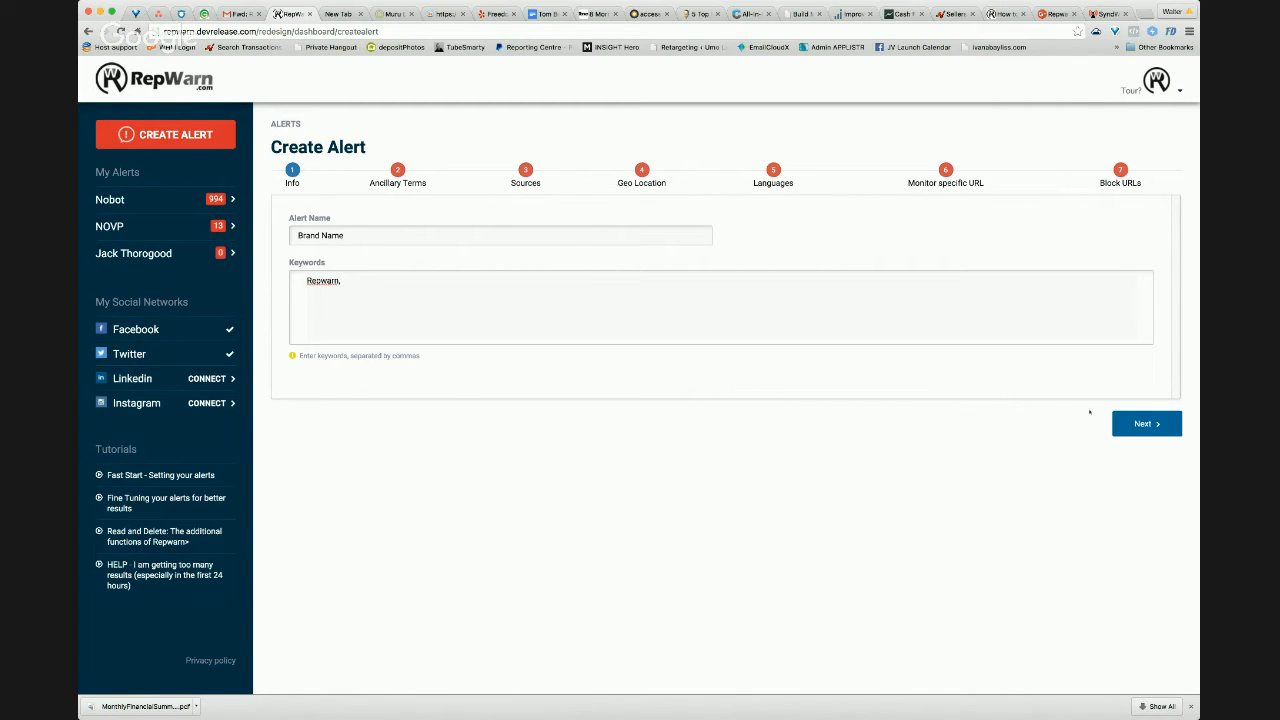
# On the Ancillary Terms step, add positive terms 'Works Great' and 'Fantastic'
pyautogui.click(1146, 424)
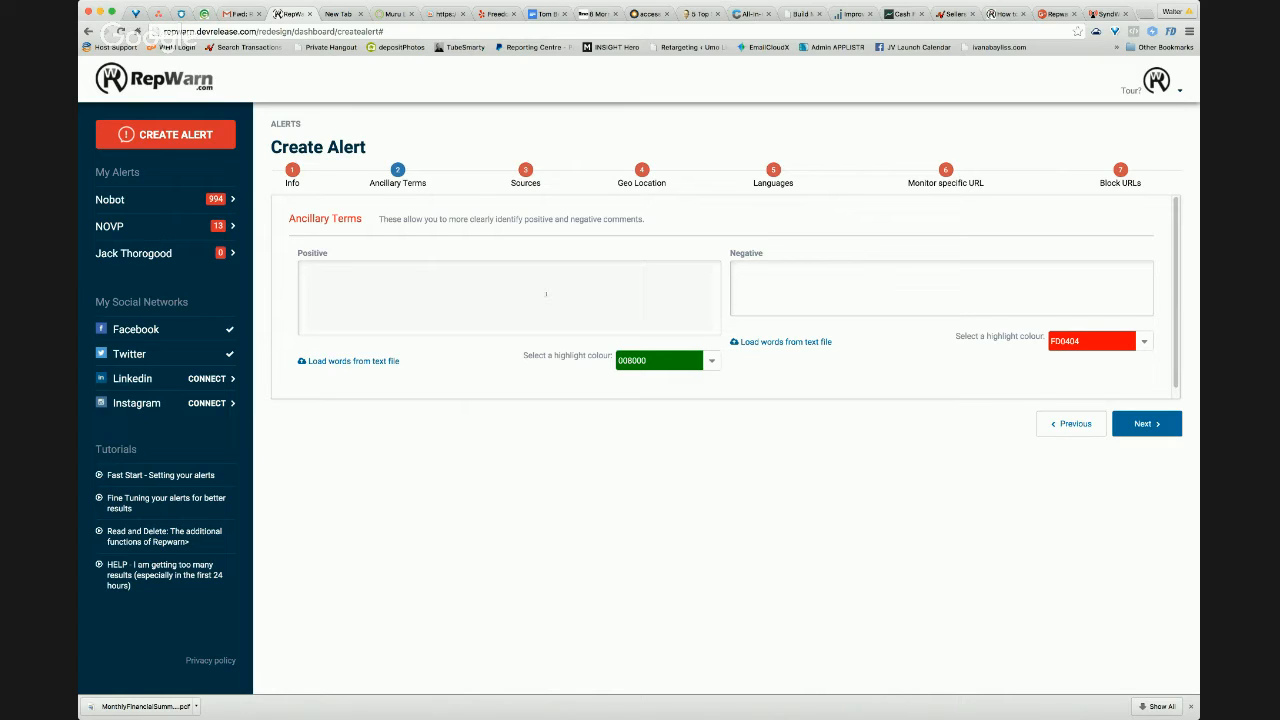
pyautogui.write('w')
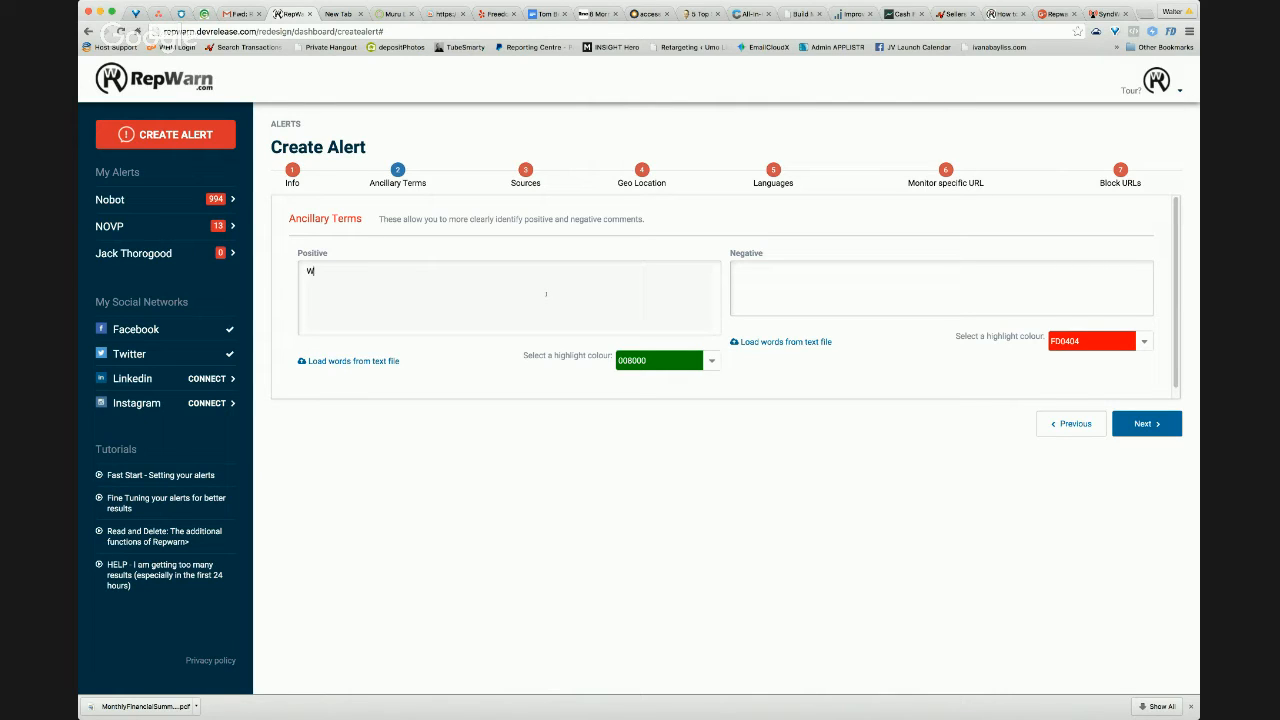
pyautogui.write('orks Great')
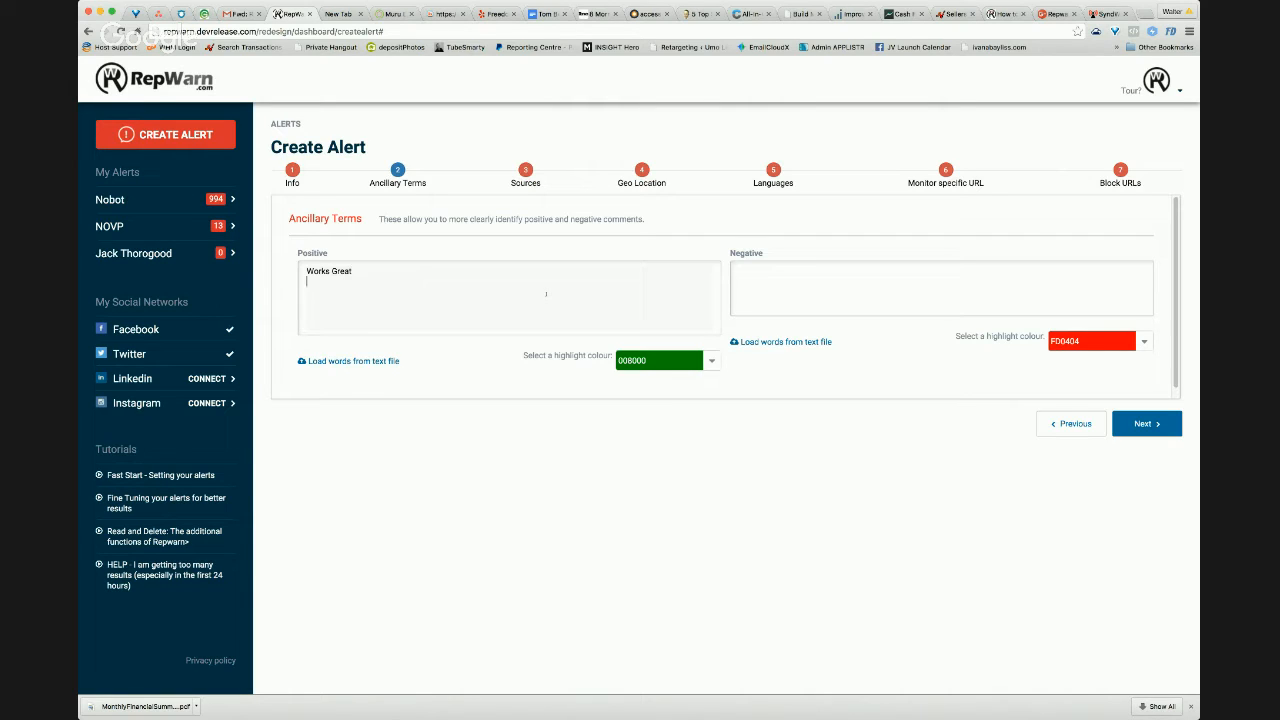
pyautogui.write('Fantastic')
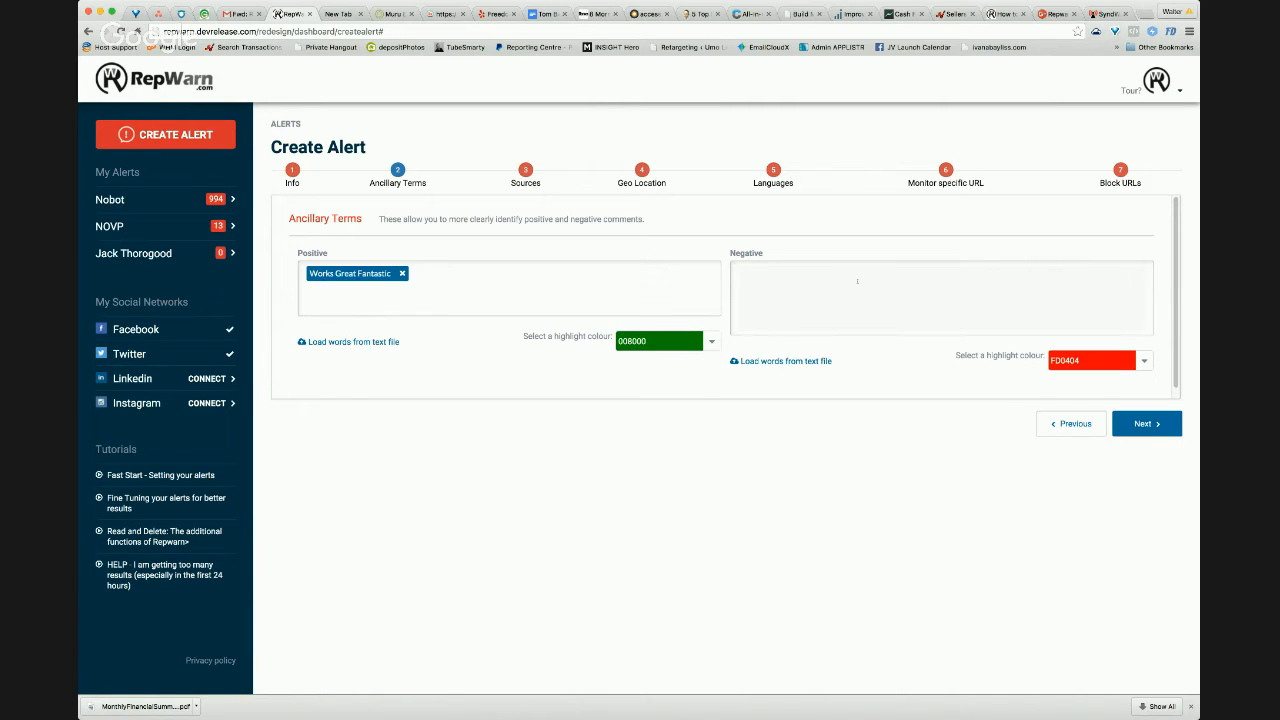
# Add negative terms 'Trouble' and 'Bad Service' as separate tags
pyautogui.write('T')
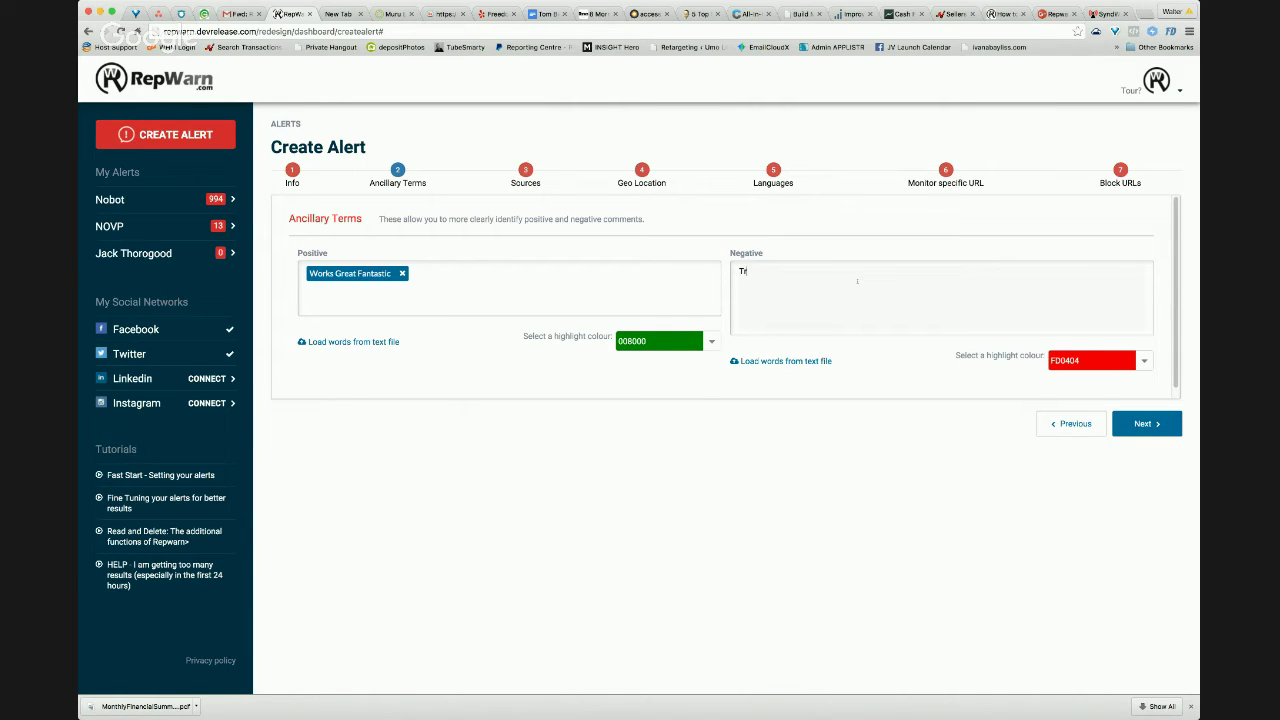
pyautogui.write('rouble')
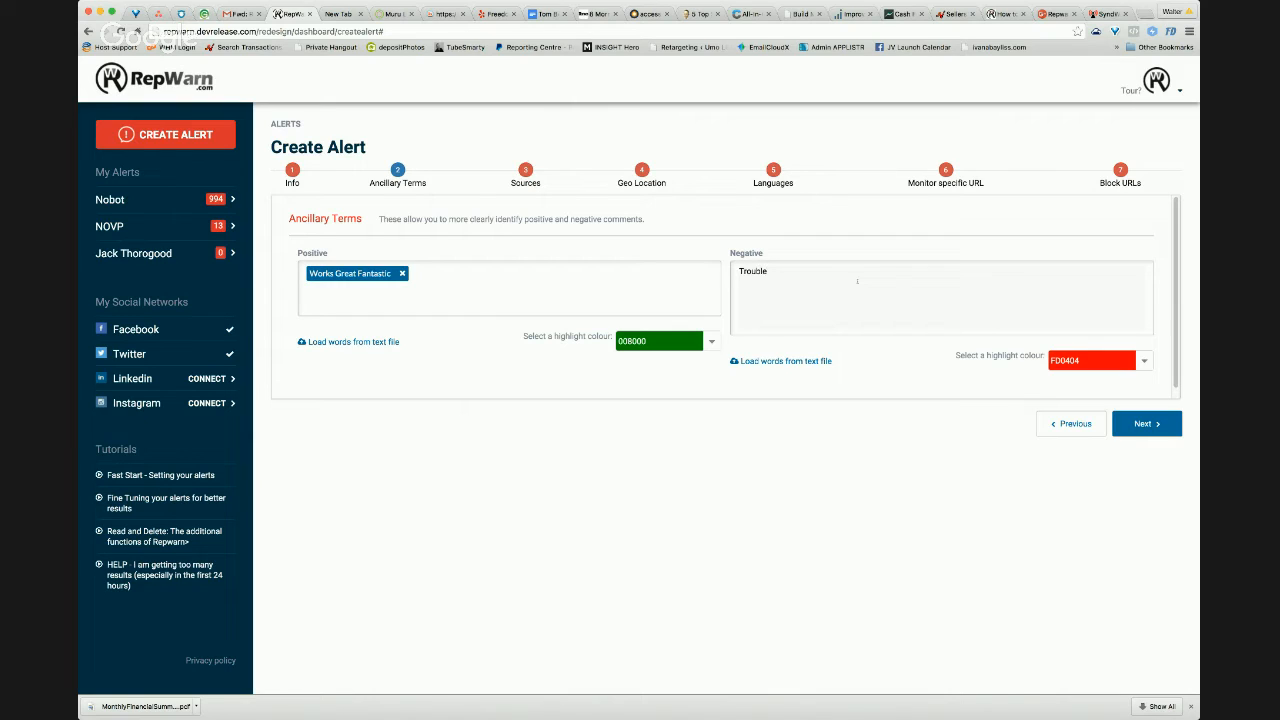
pyautogui.write('Bad')
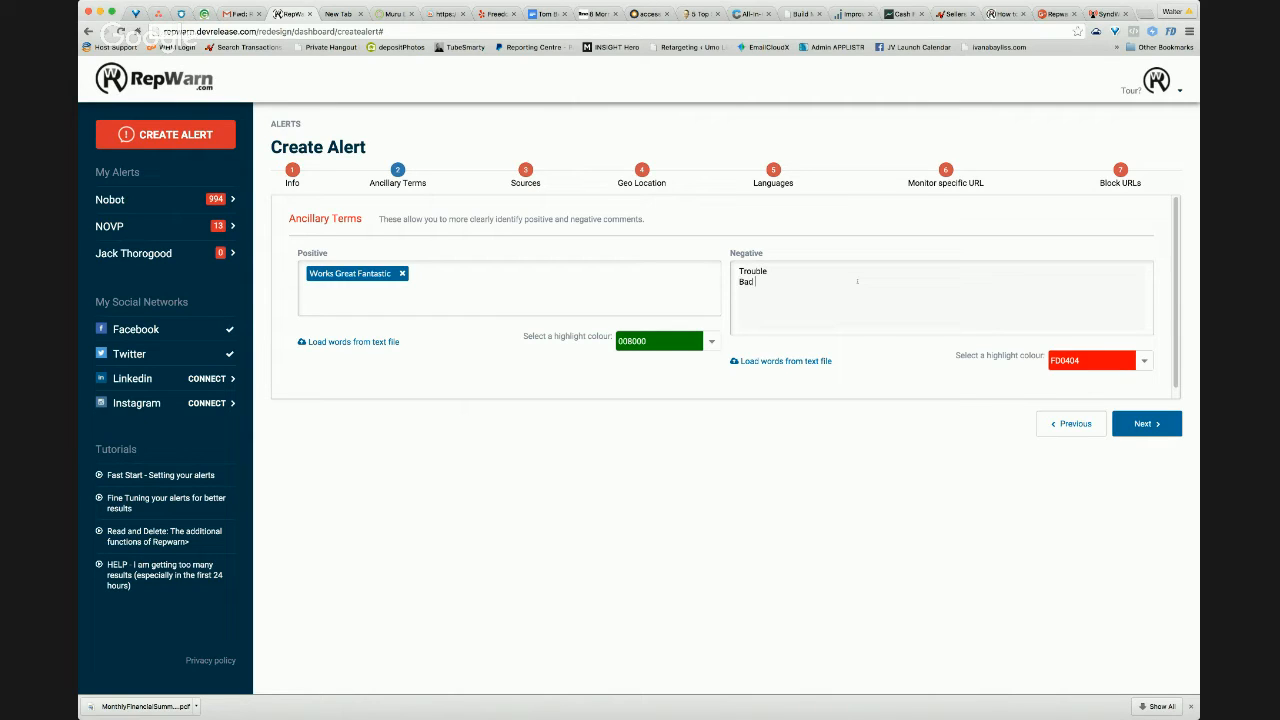
pyautogui.write('Service')
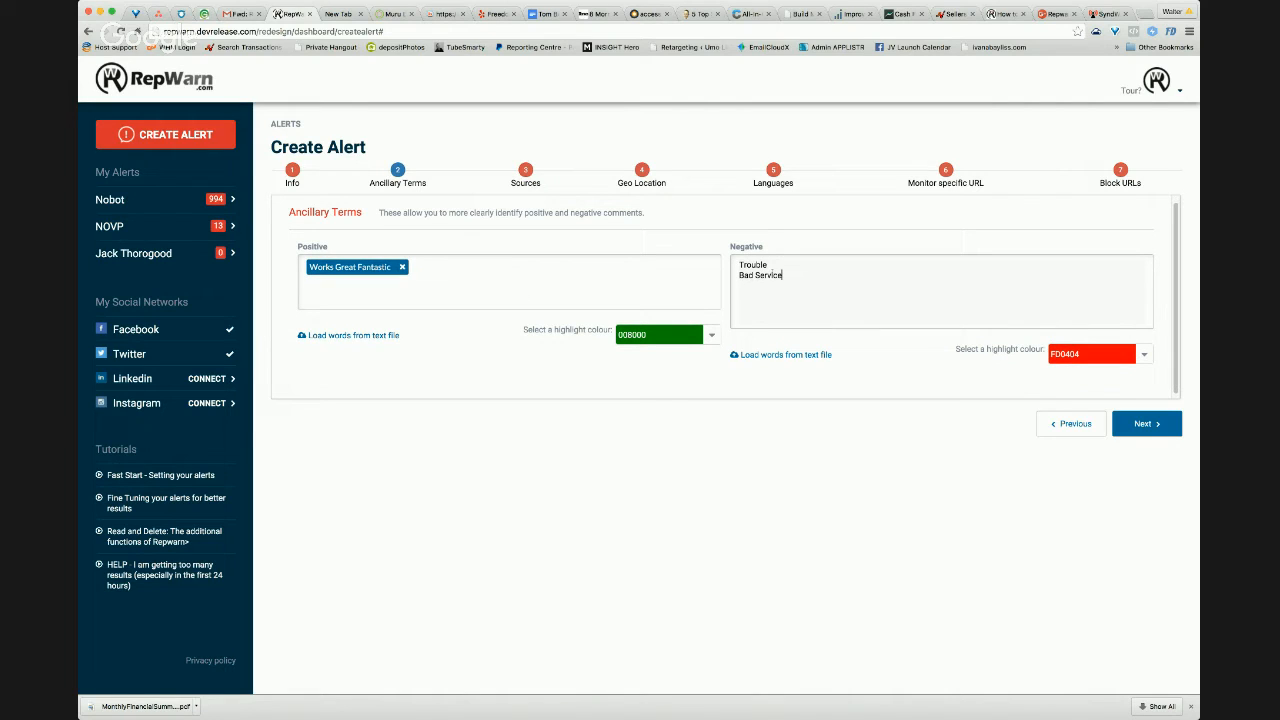
pyautogui.write(',')
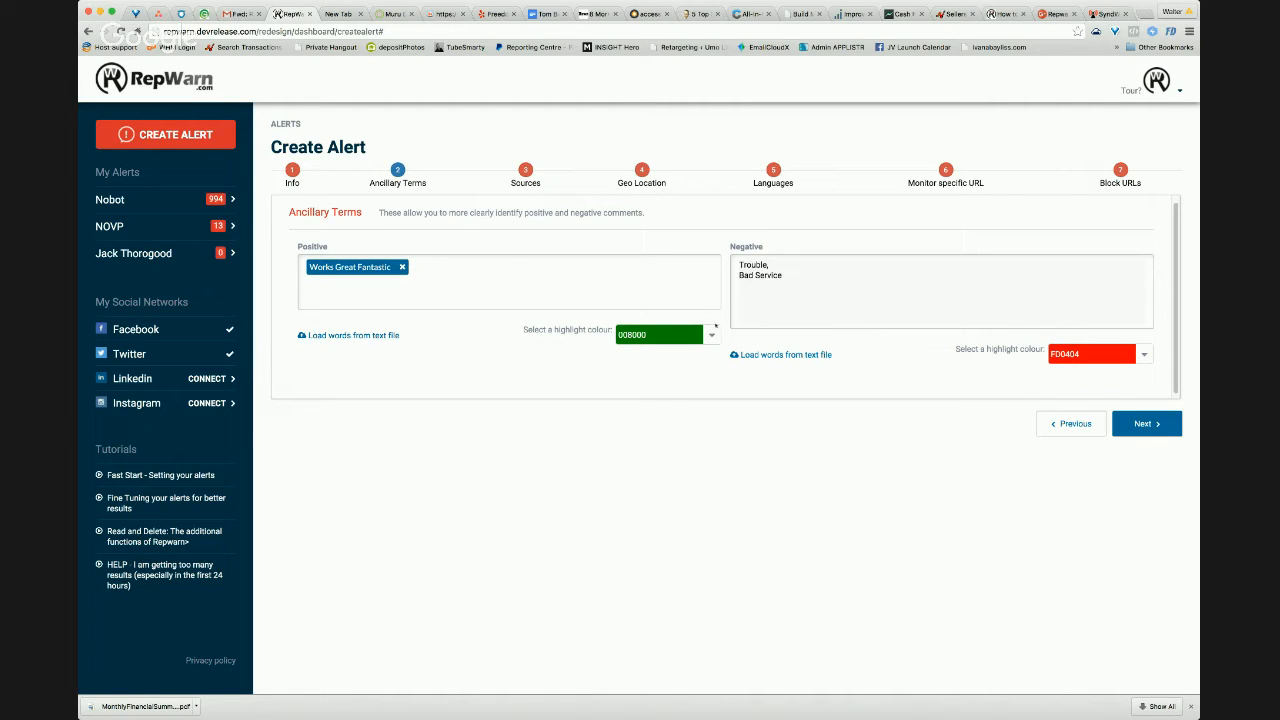
pyautogui.click(770, 264)
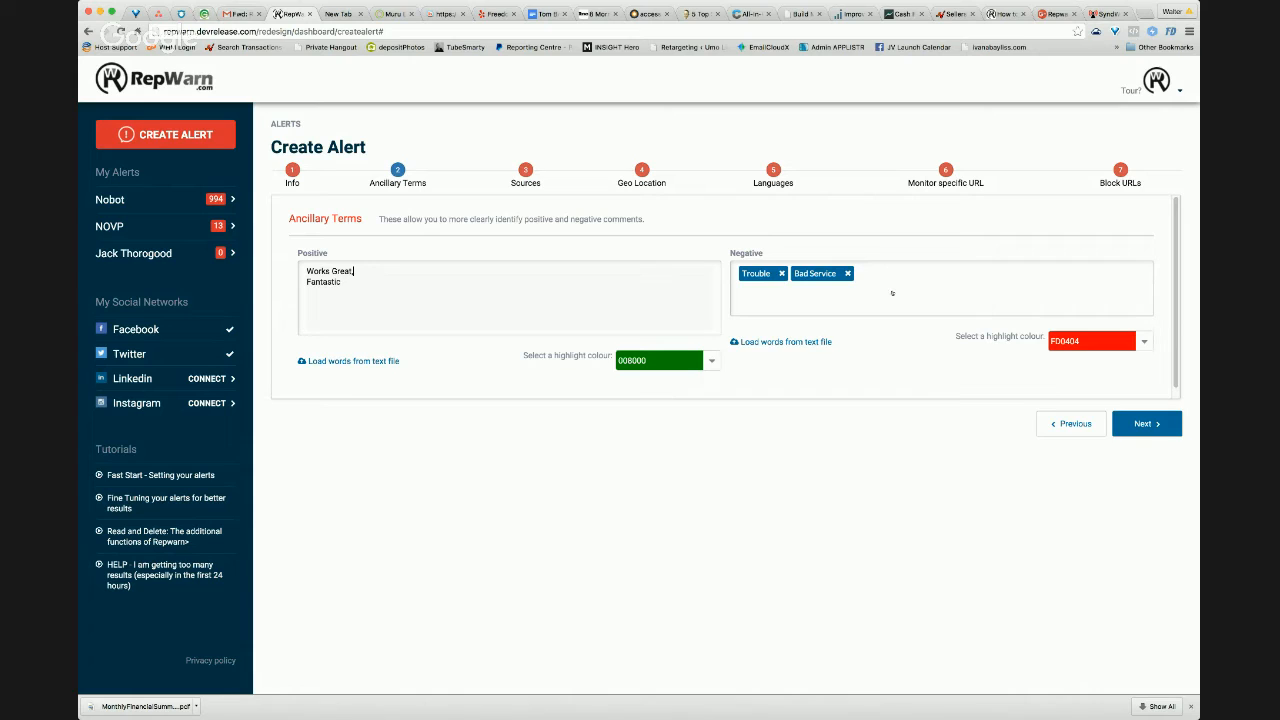
# Reach the Sources step and keep every source ticked, including Instagram
pyautogui.click(1146, 424)
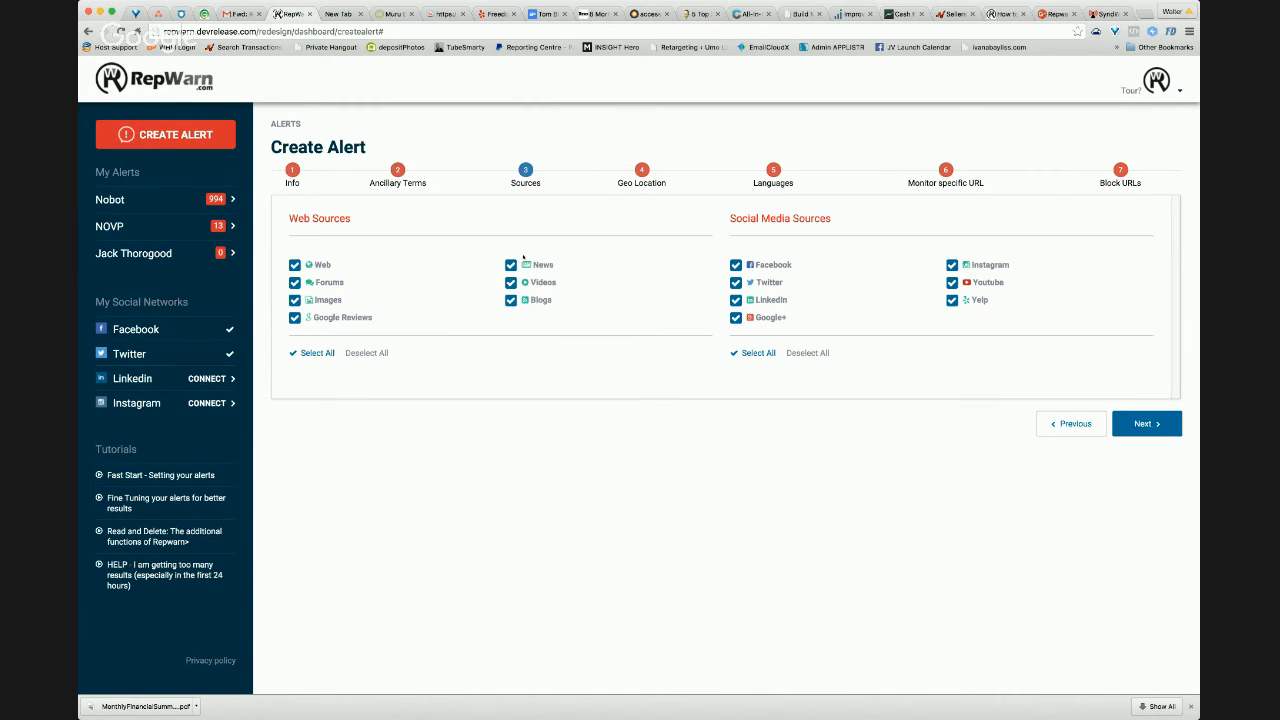
pyautogui.moveTo(388, 236)
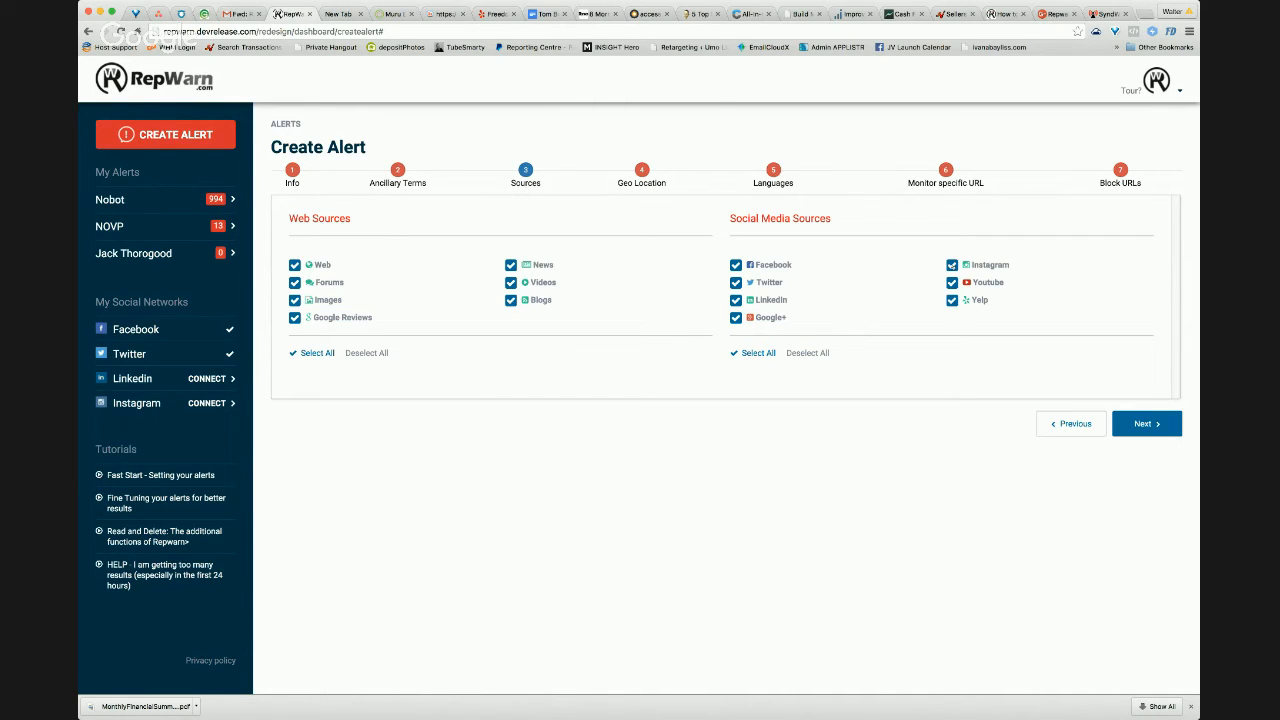
pyautogui.click(952, 264)
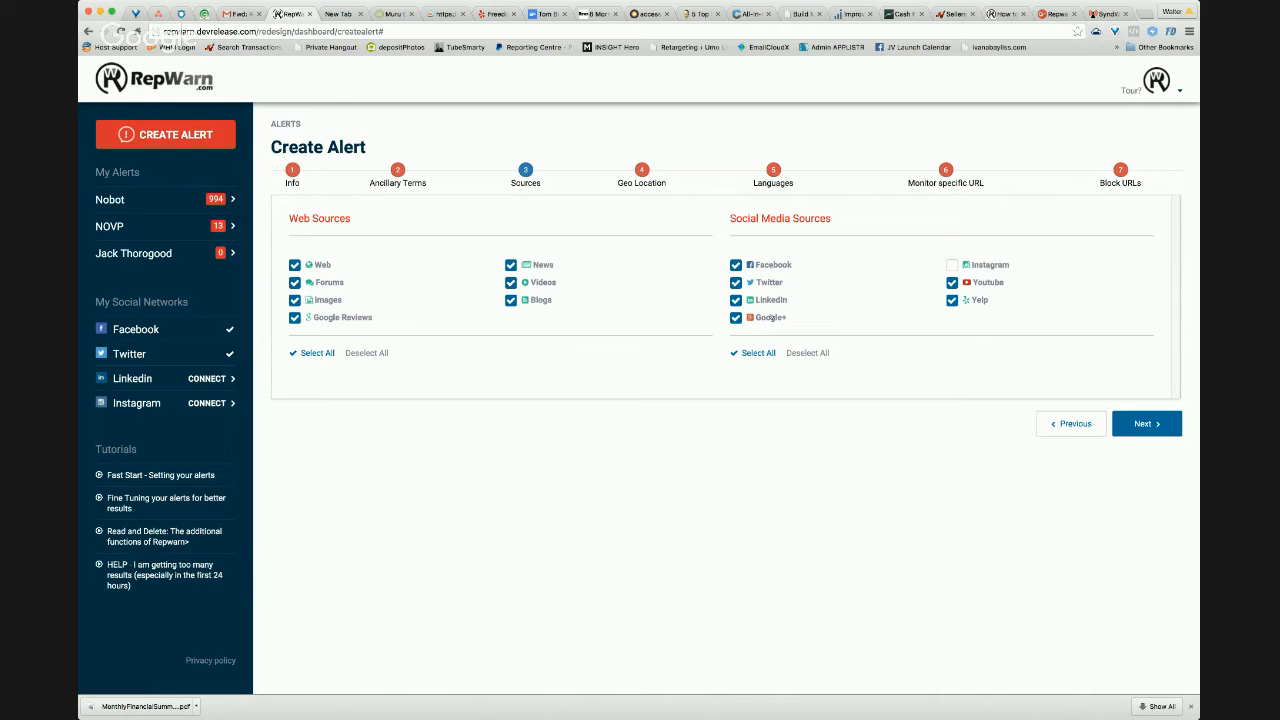
pyautogui.moveTo(848, 280)
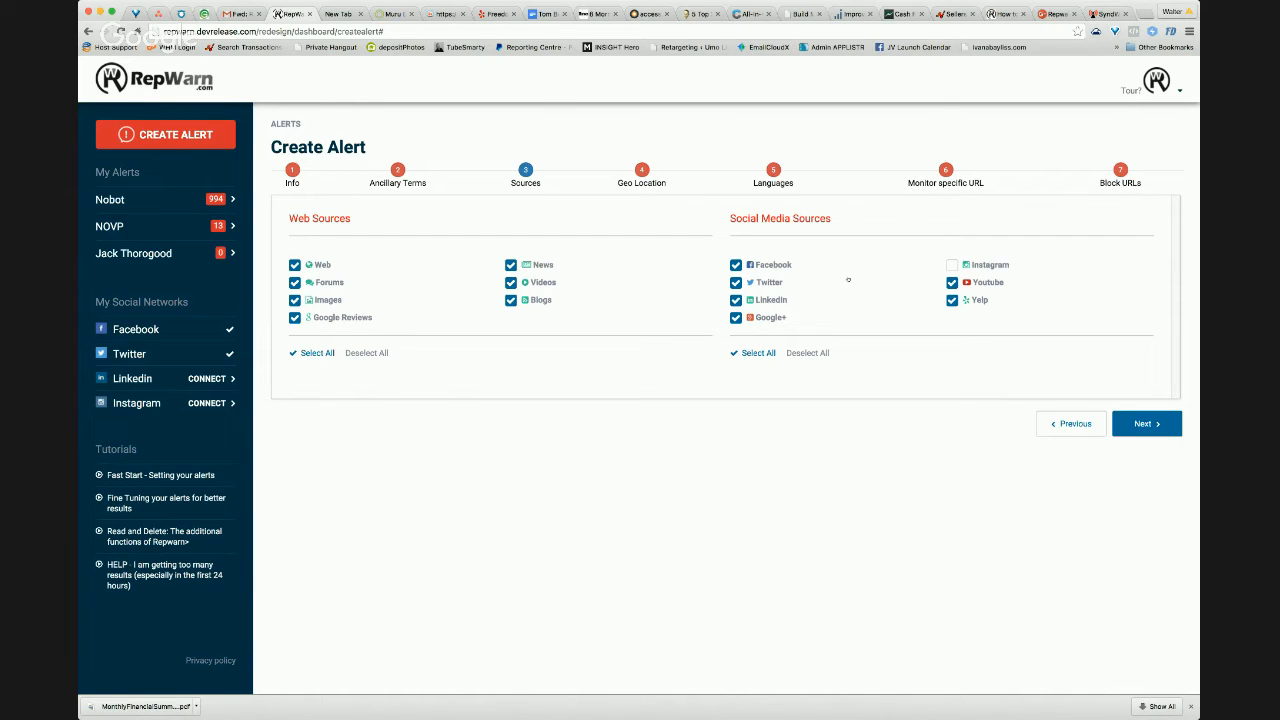
pyautogui.click(952, 264)
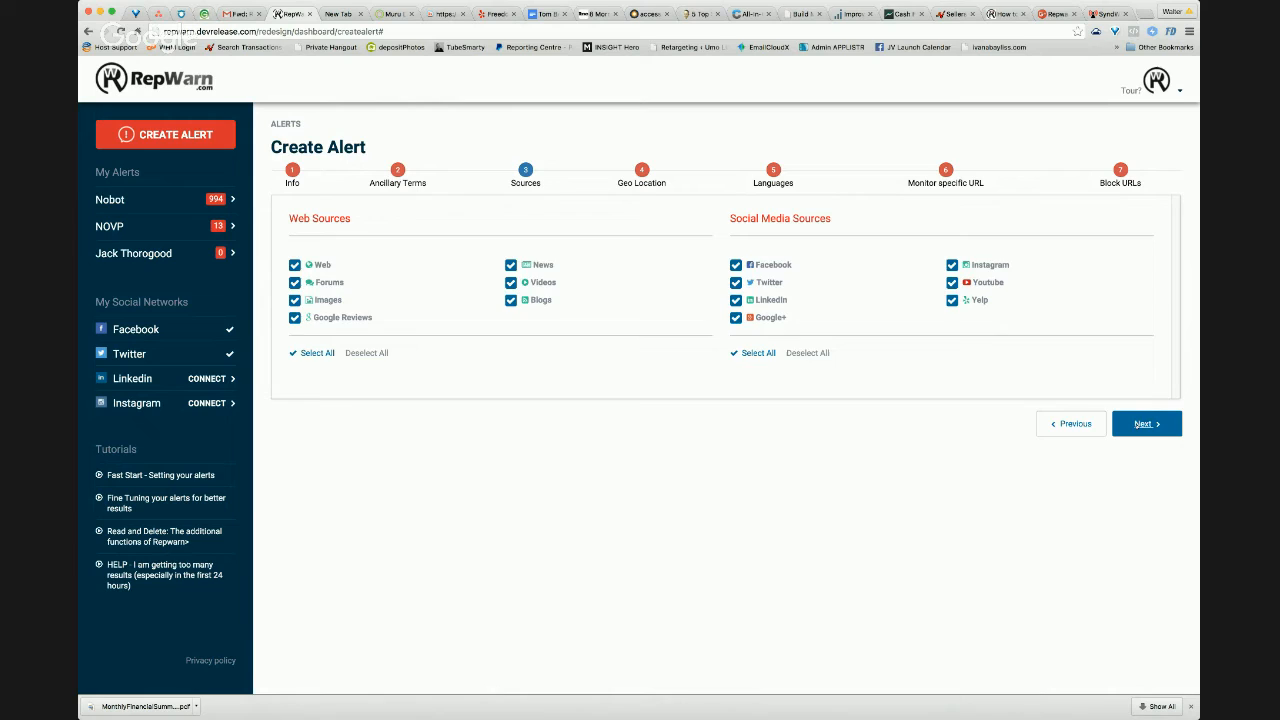
# On the Geo Location step, add Australia as the target country, then remove it
pyautogui.click(1146, 424)
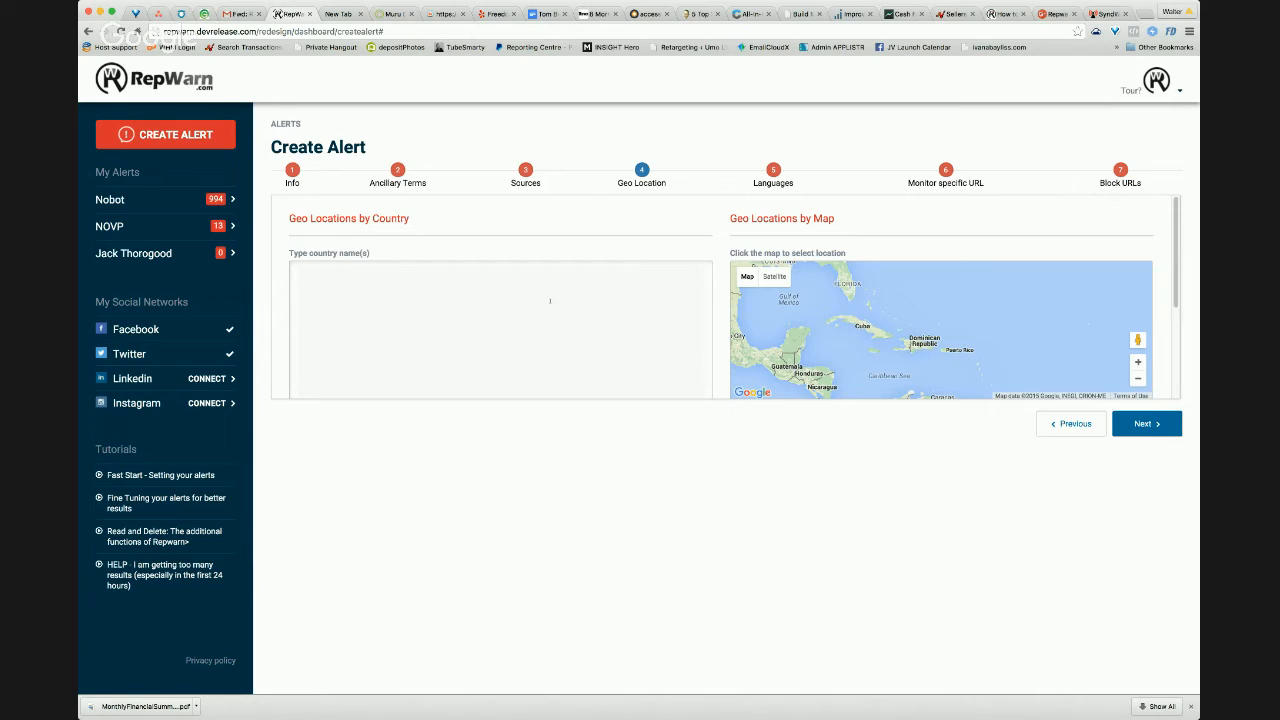
pyautogui.write('Au')
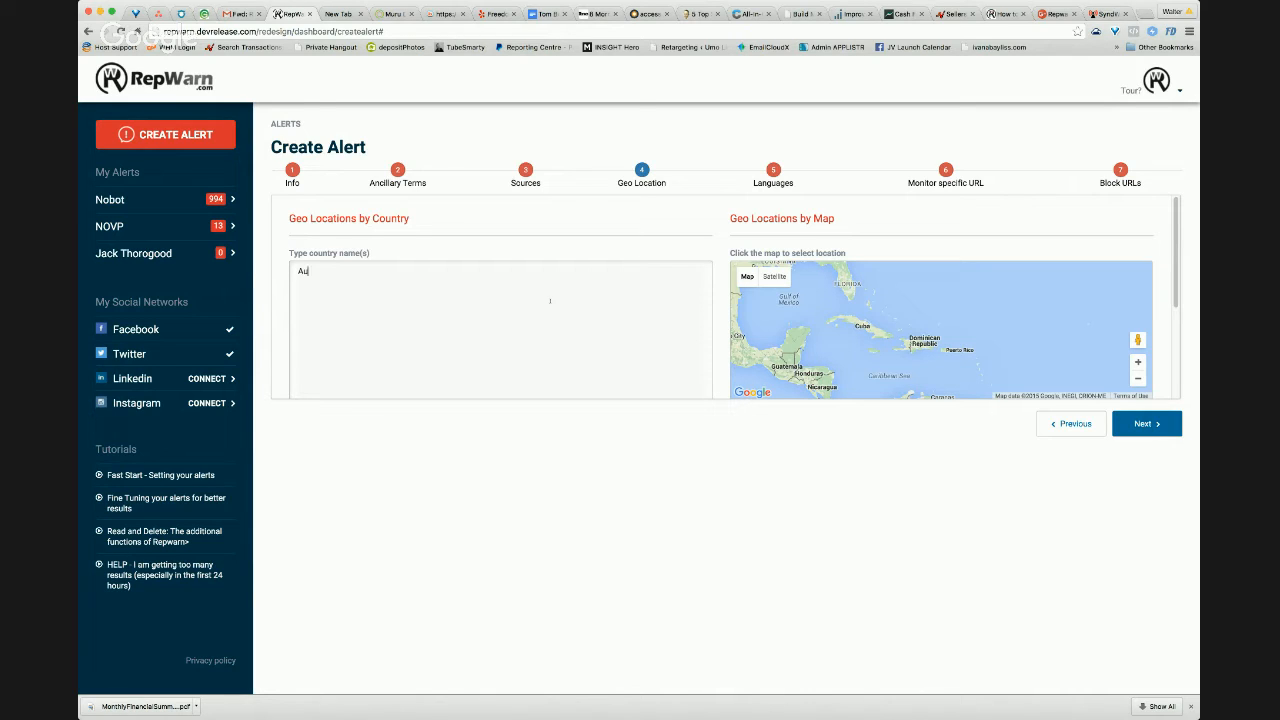
pyautogui.write('stralia')
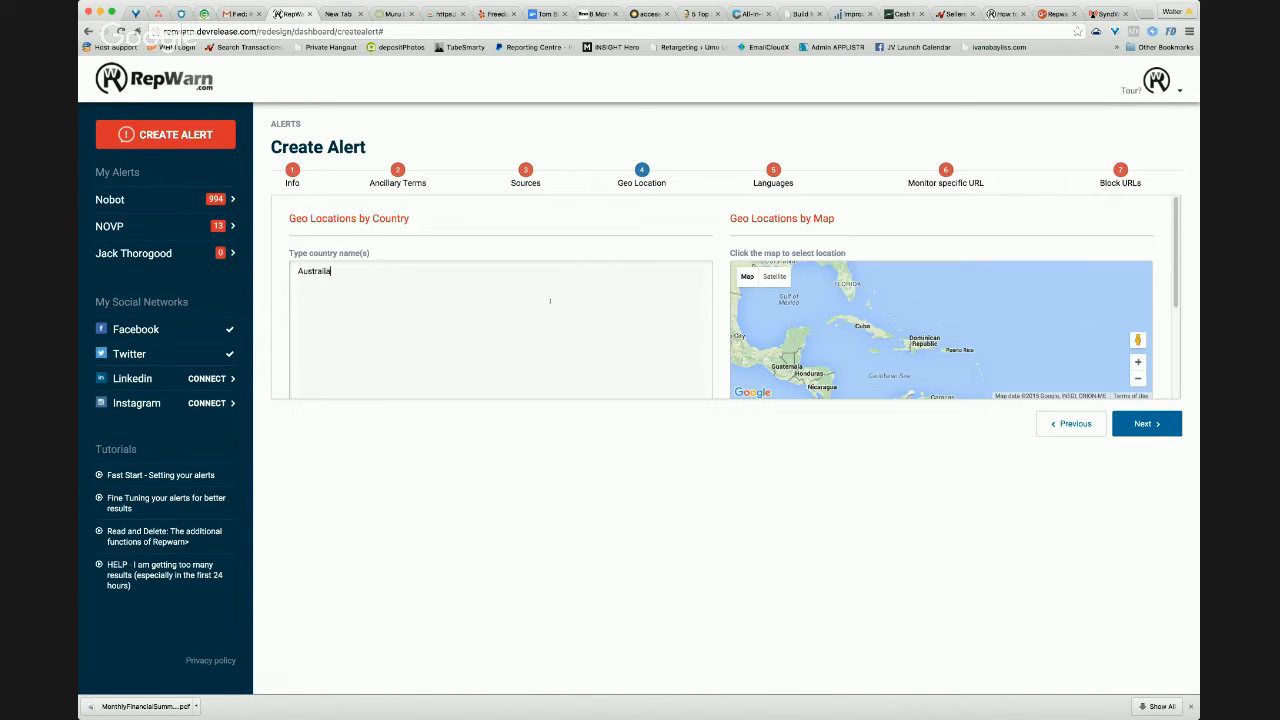
pyautogui.press('Return')
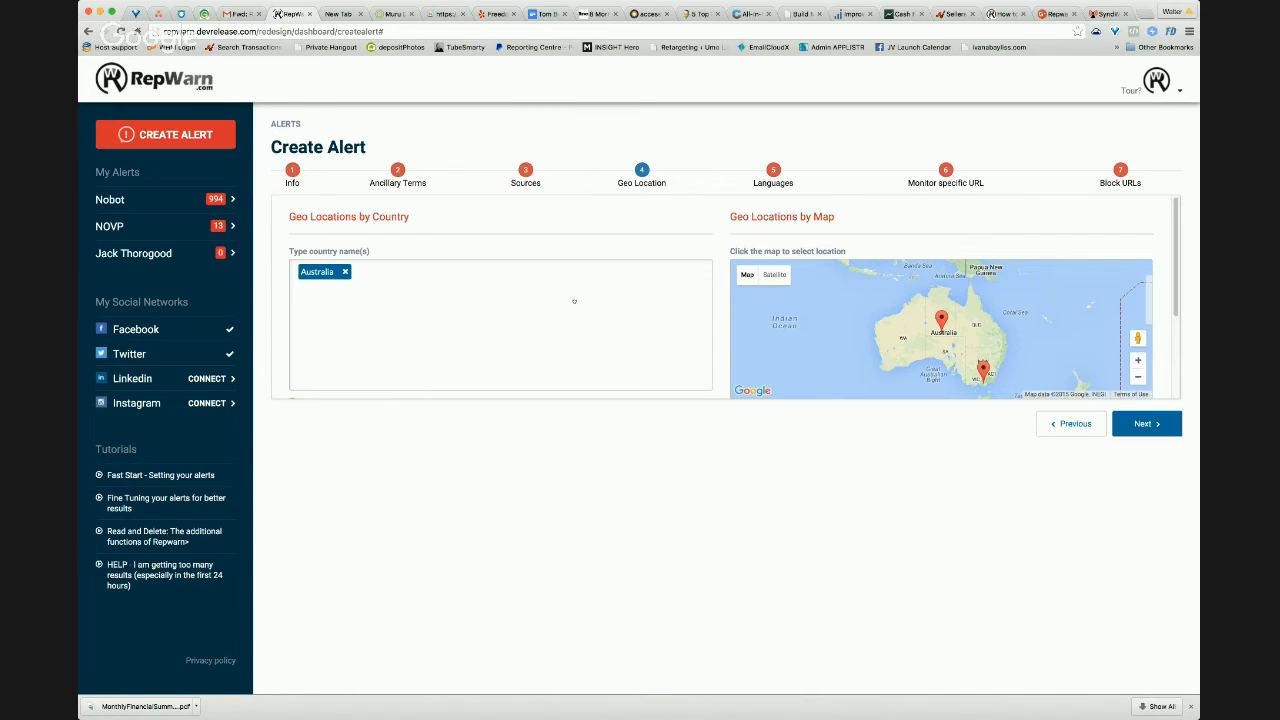
pyautogui.click(344, 272)
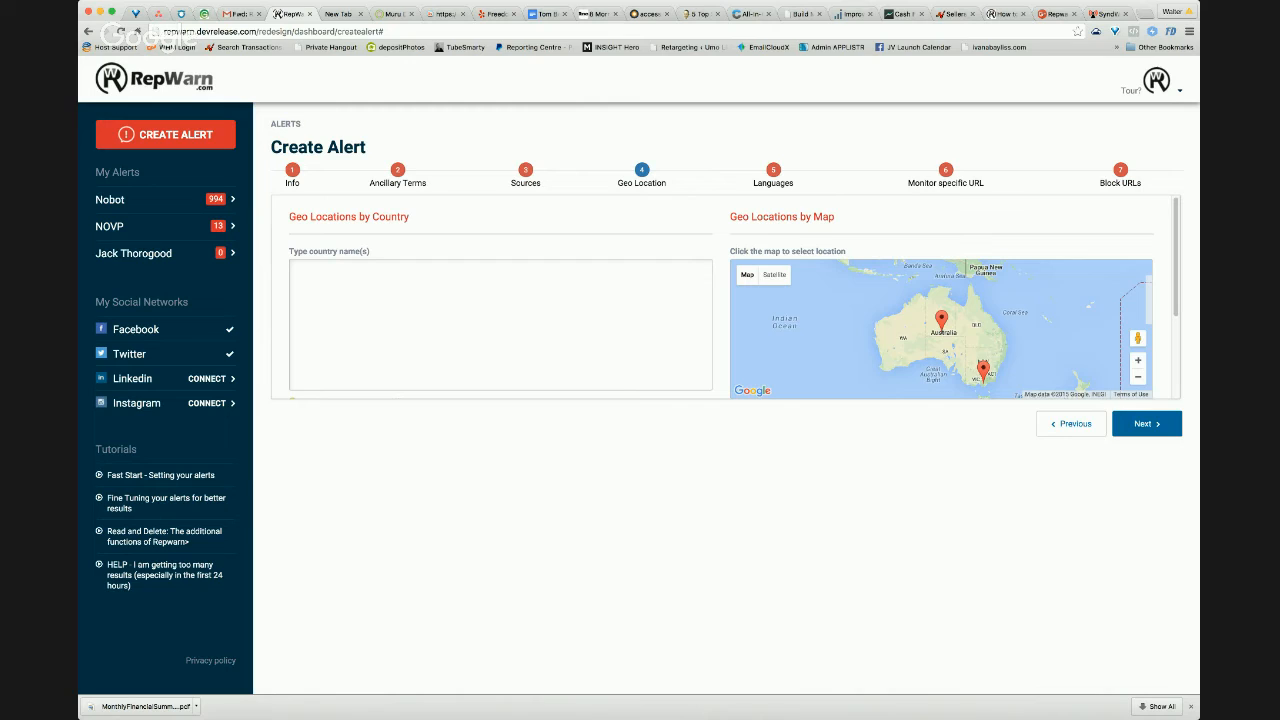
# Keep English, tick High Priority with Noise left off, and continue to Monitor specific URL
pyautogui.click(1146, 424)
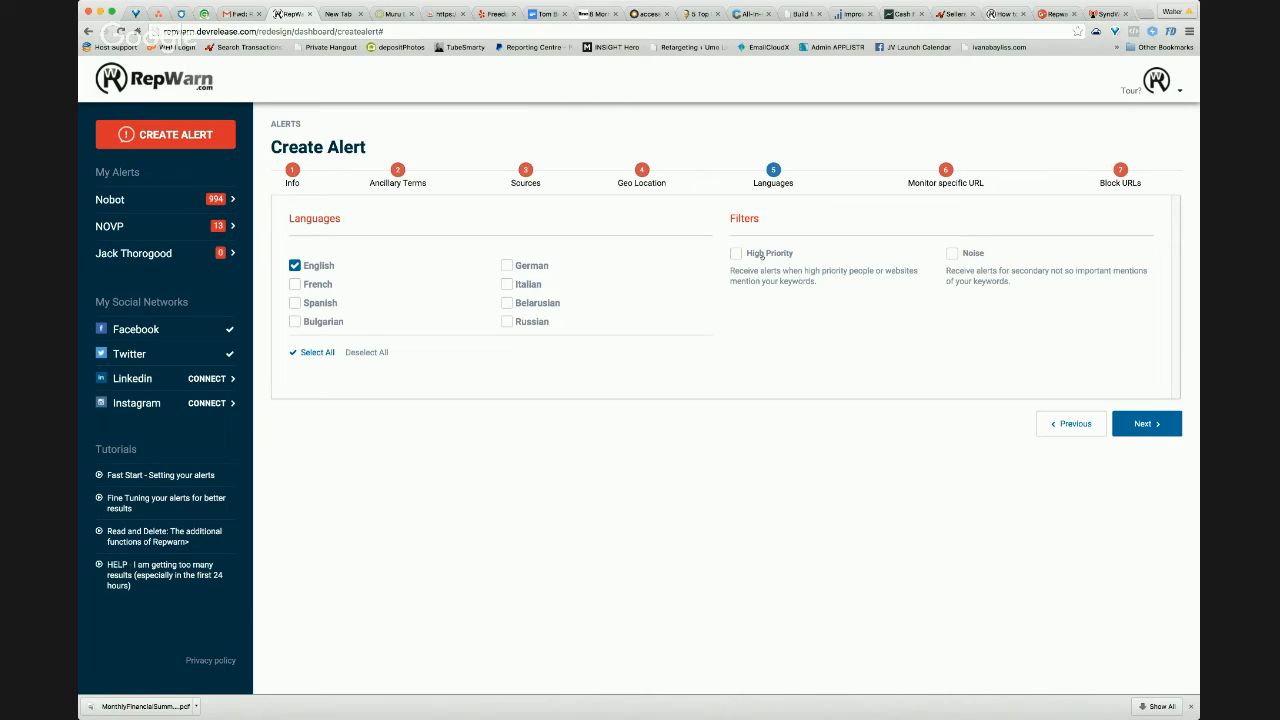
pyautogui.click(736, 252)
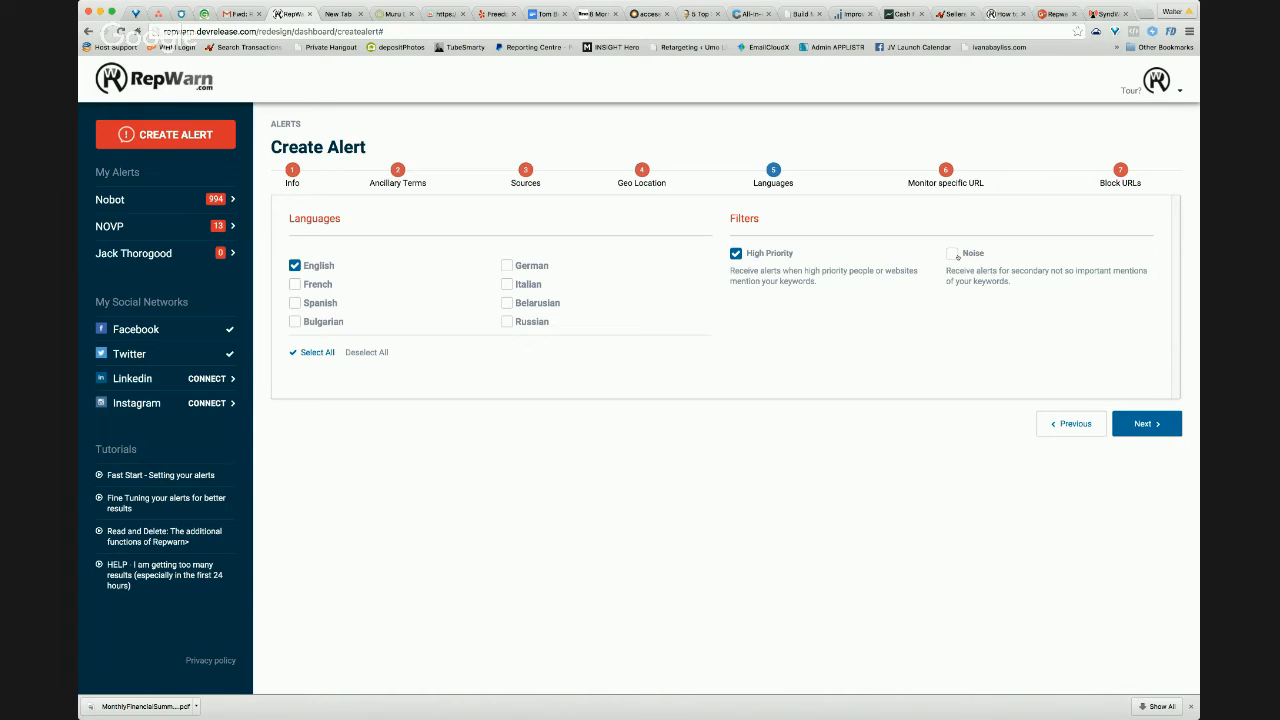
pyautogui.click(952, 252)
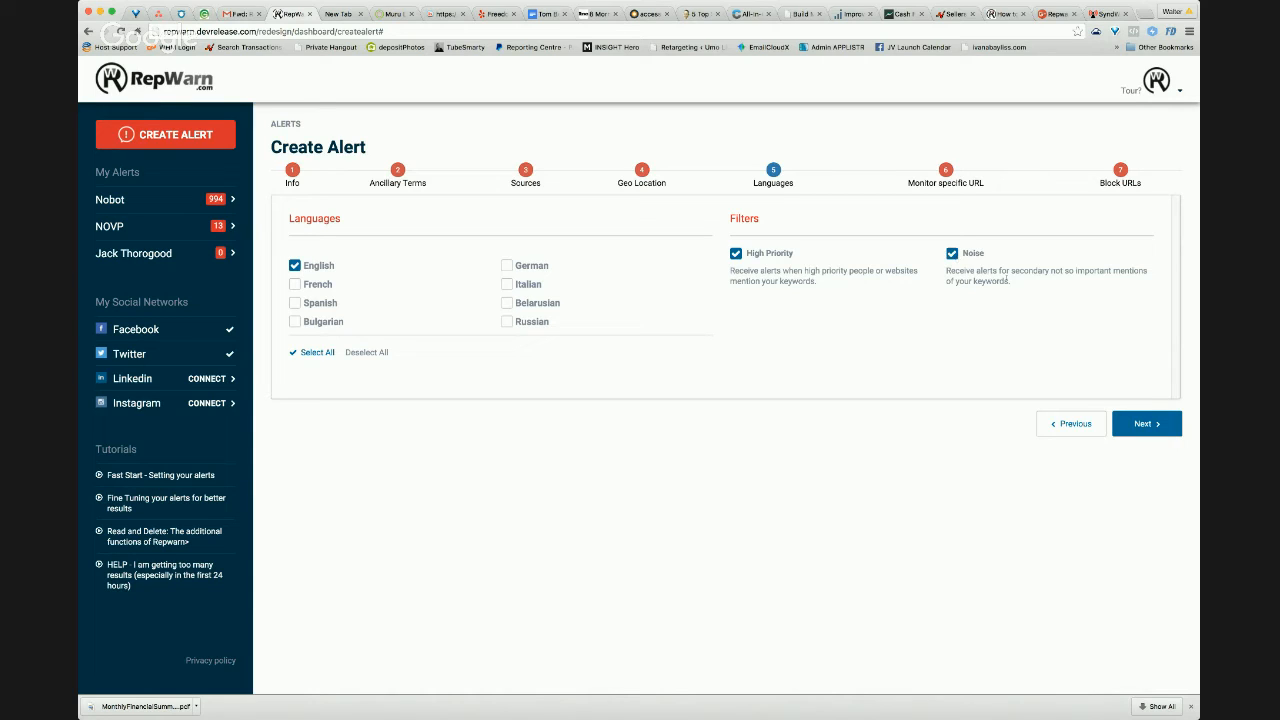
pyautogui.click(952, 252)
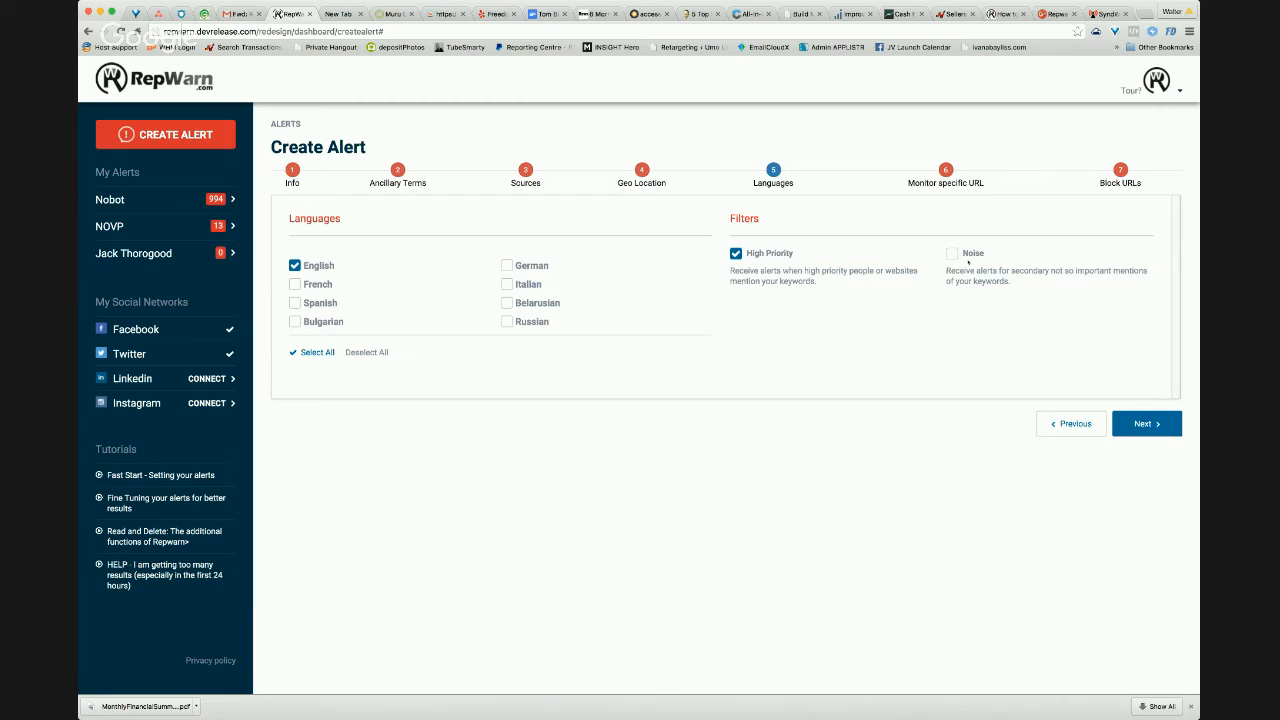
pyautogui.click(952, 252)
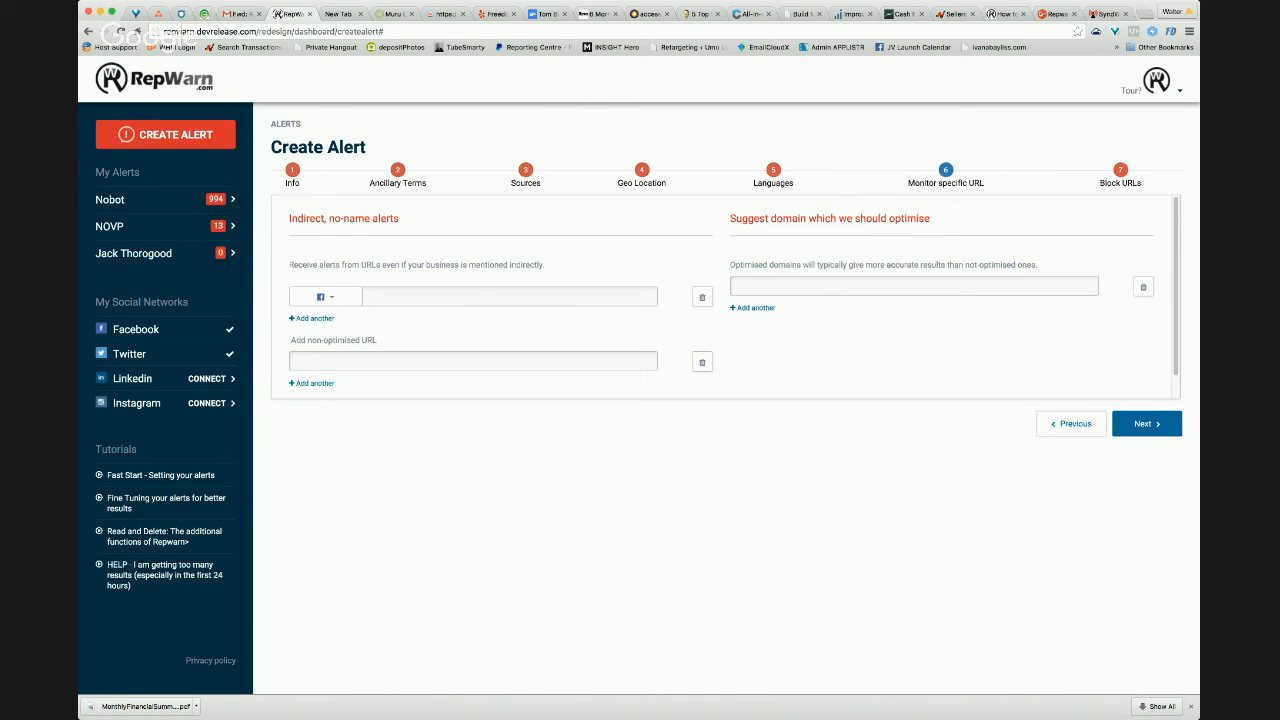
pyautogui.moveTo(958, 324)
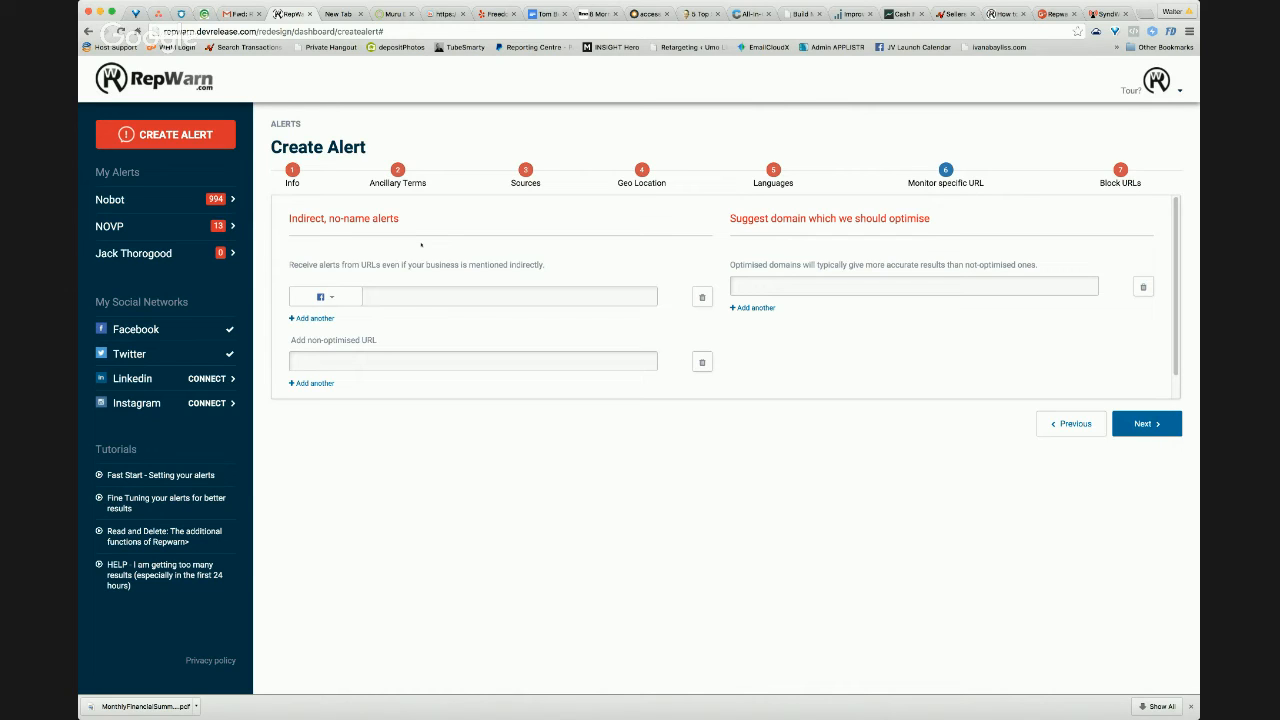
pyautogui.moveTo(434, 248)
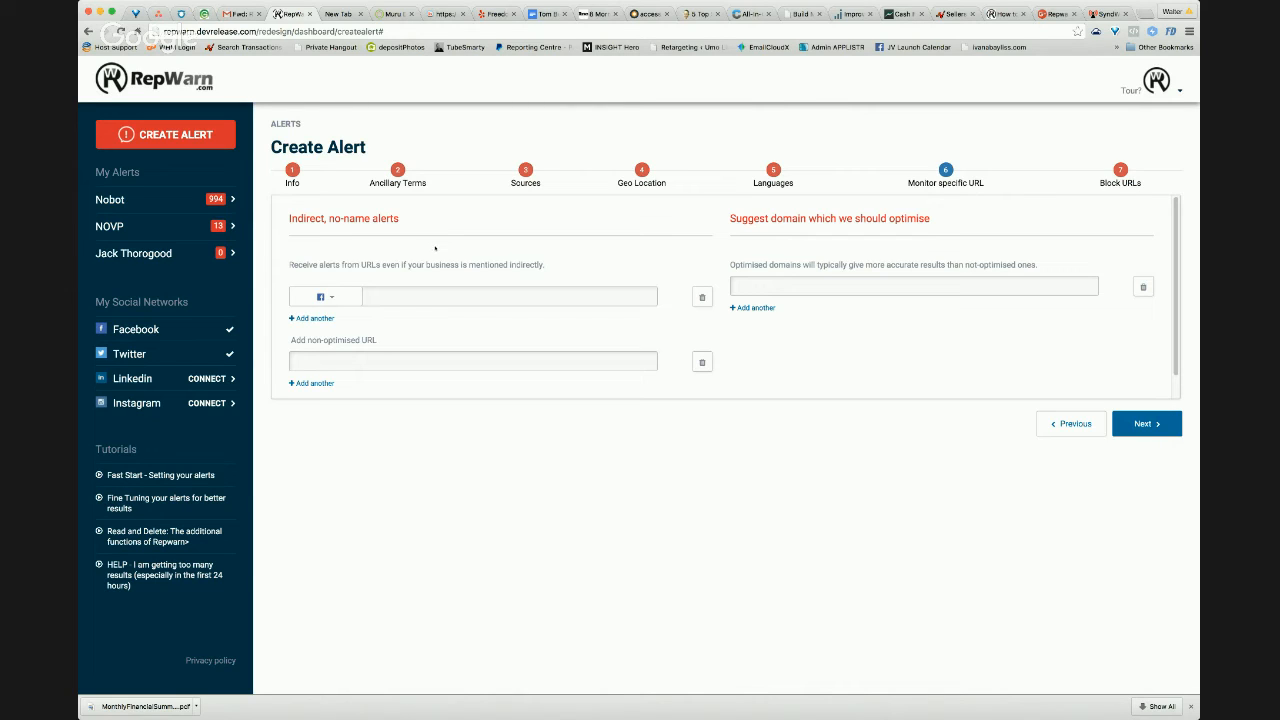
pyautogui.moveTo(382, 62)
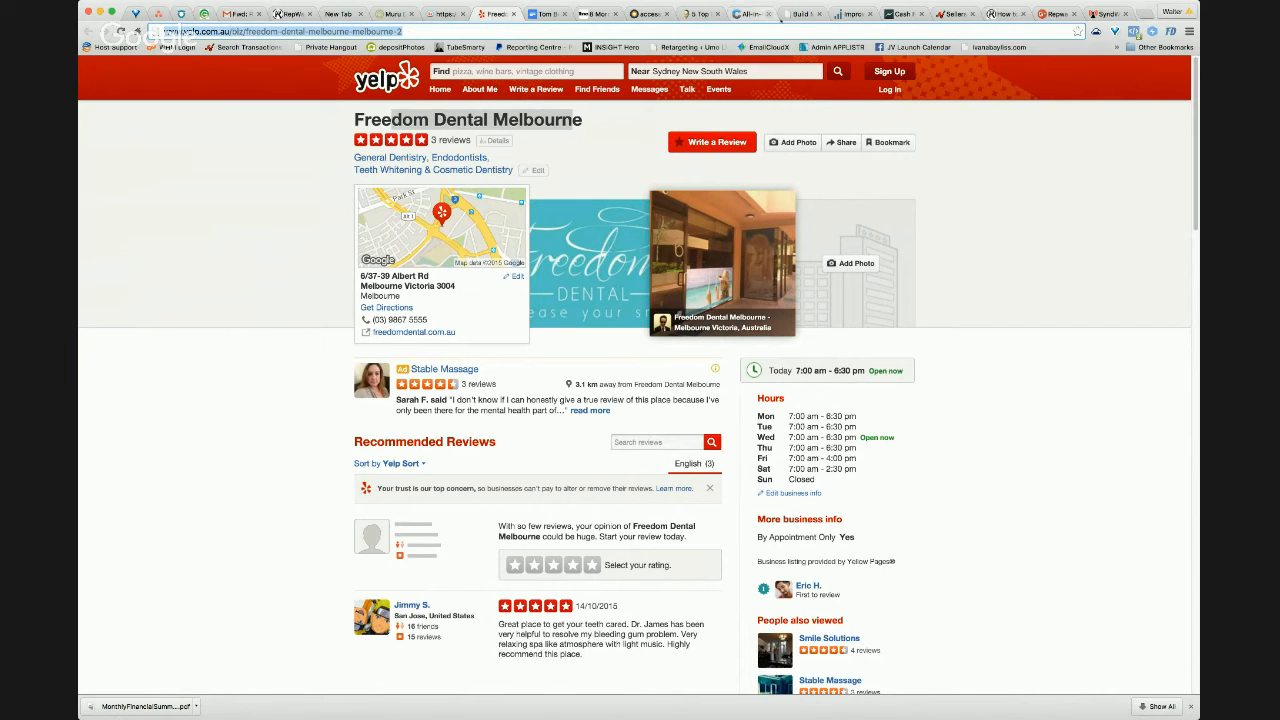
# Select the Yelp URL in the indirect alerts field so it can be cleared
pyautogui.click(1040, 12)
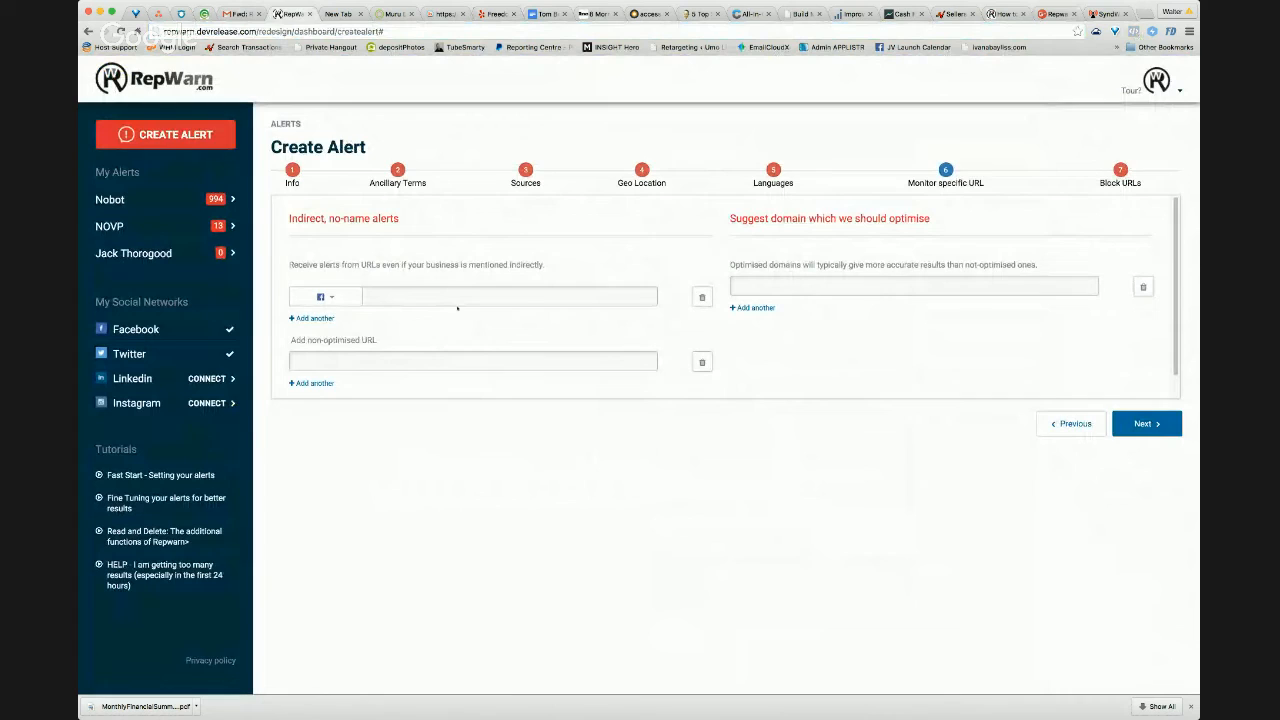
pyautogui.click(326, 296)
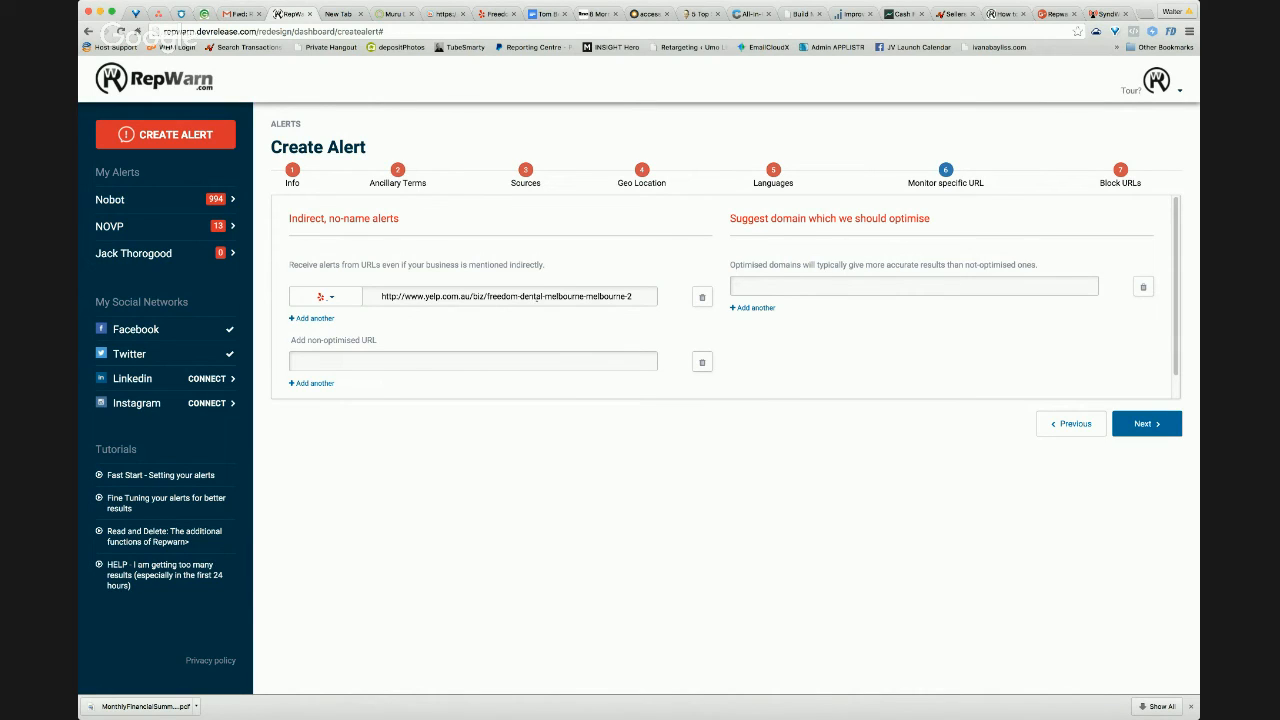
pyautogui.moveTo(544, 278)
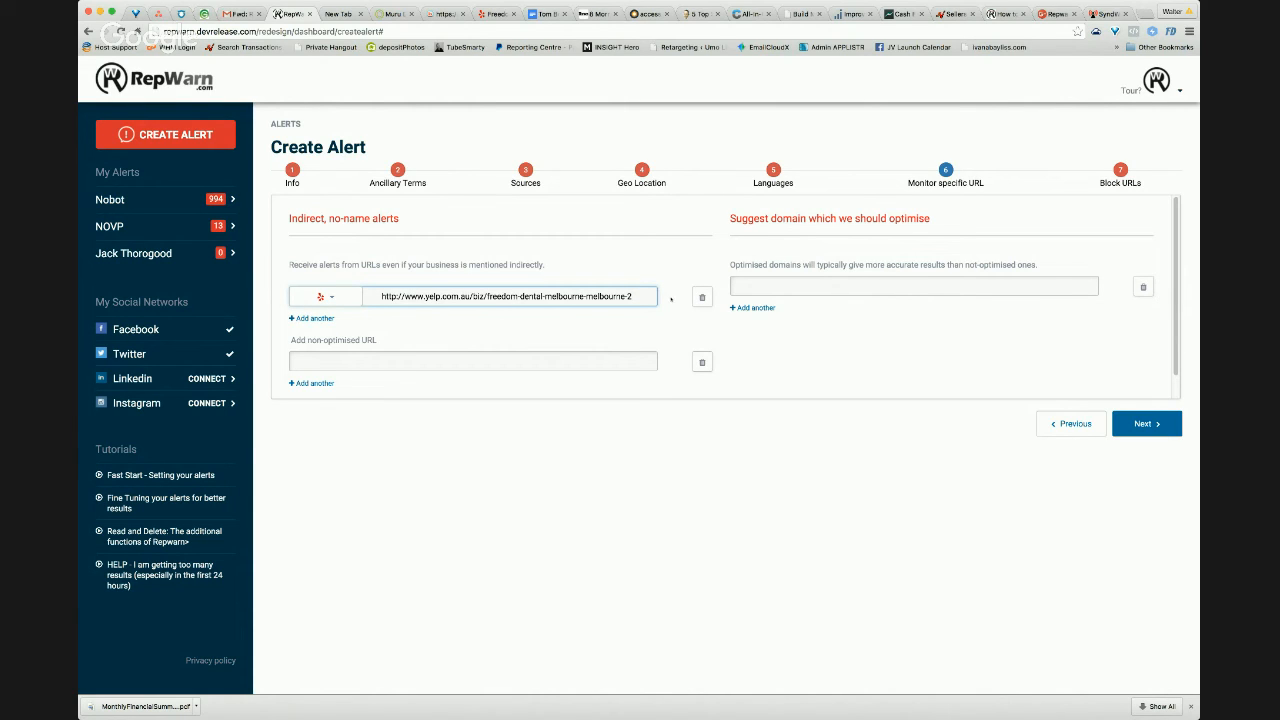
pyautogui.moveTo(918, 404)
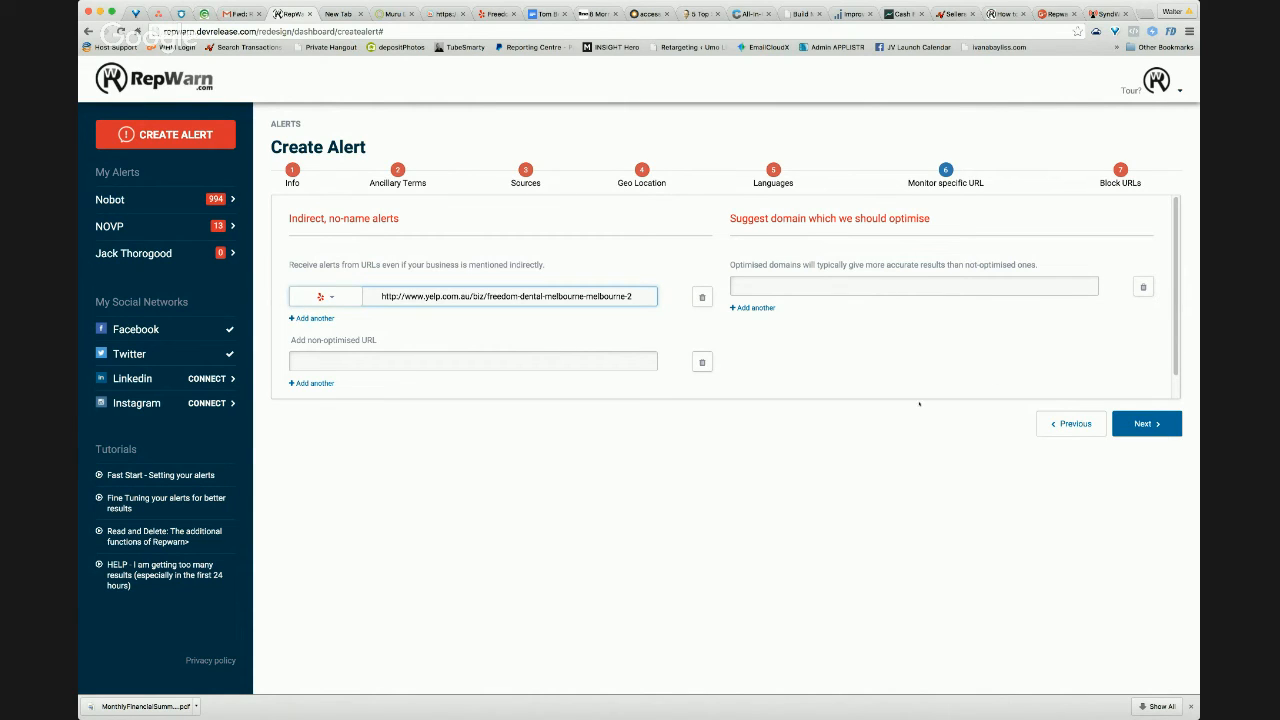
pyautogui.tripleClick(512, 296)
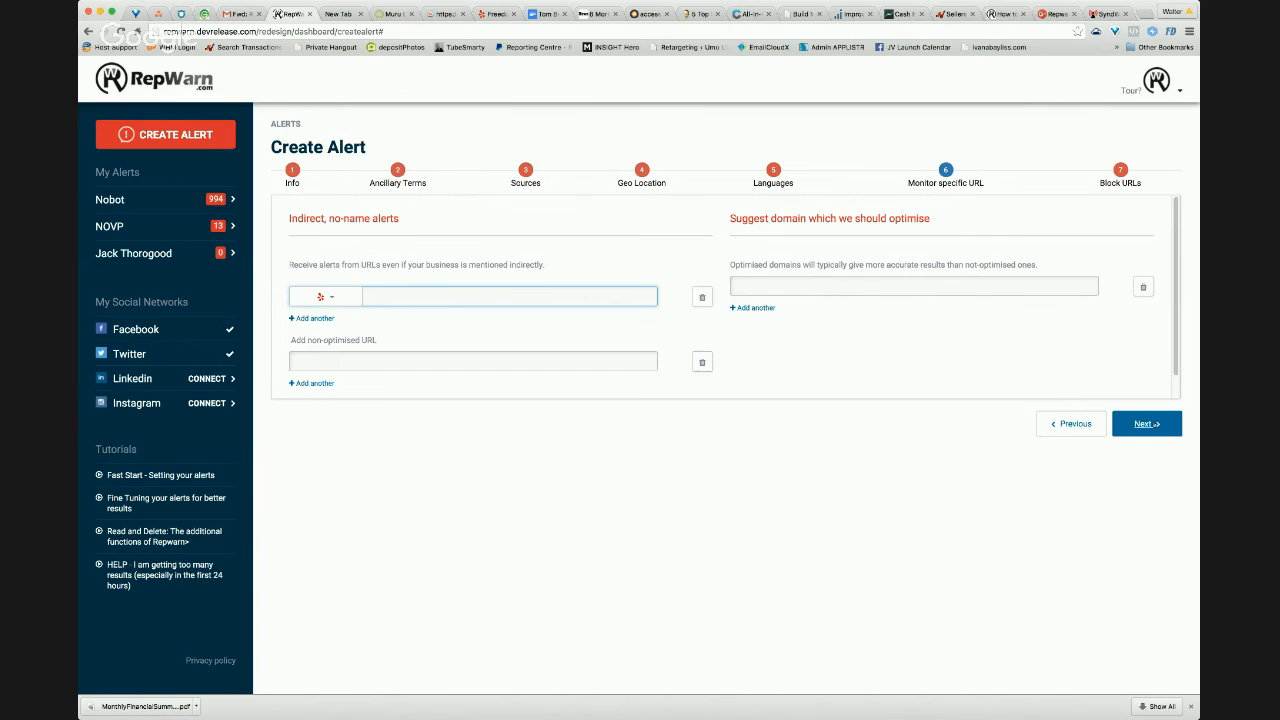
pyautogui.click(1146, 424)
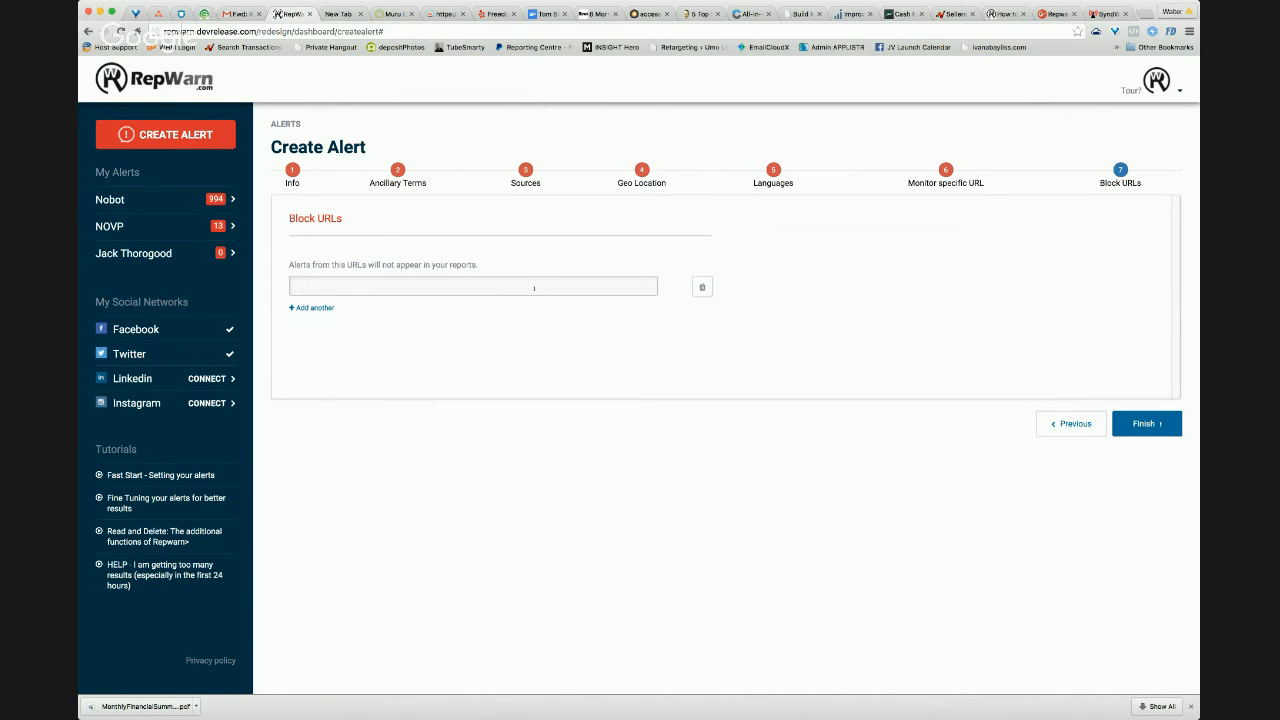
pyautogui.write('http://repwarn.com')
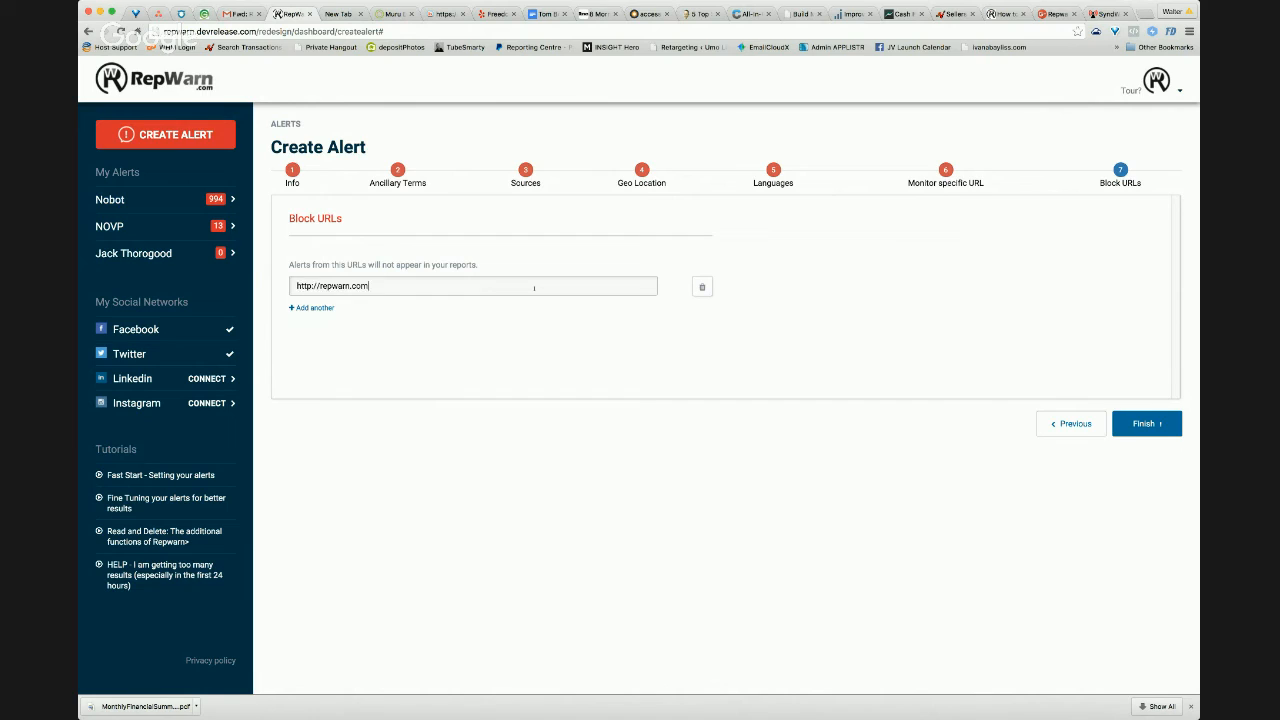
pyautogui.moveTo(440, 316)
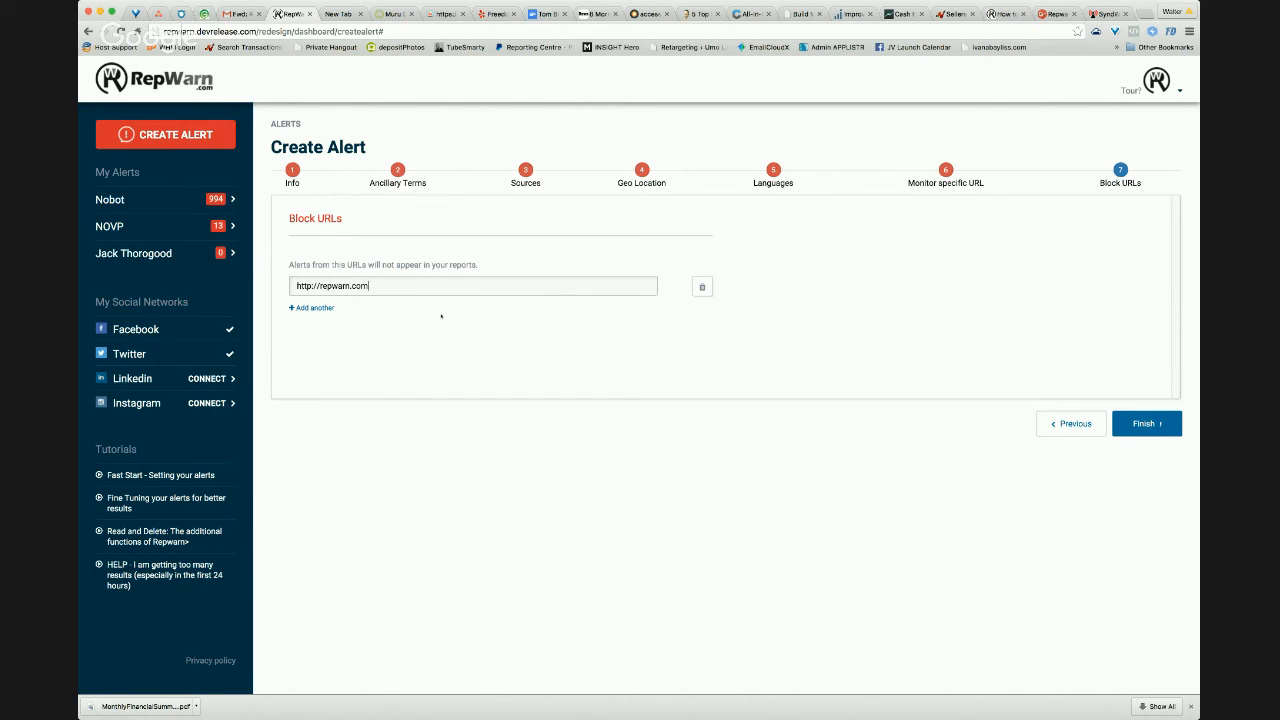
pyautogui.moveTo(756, 320)
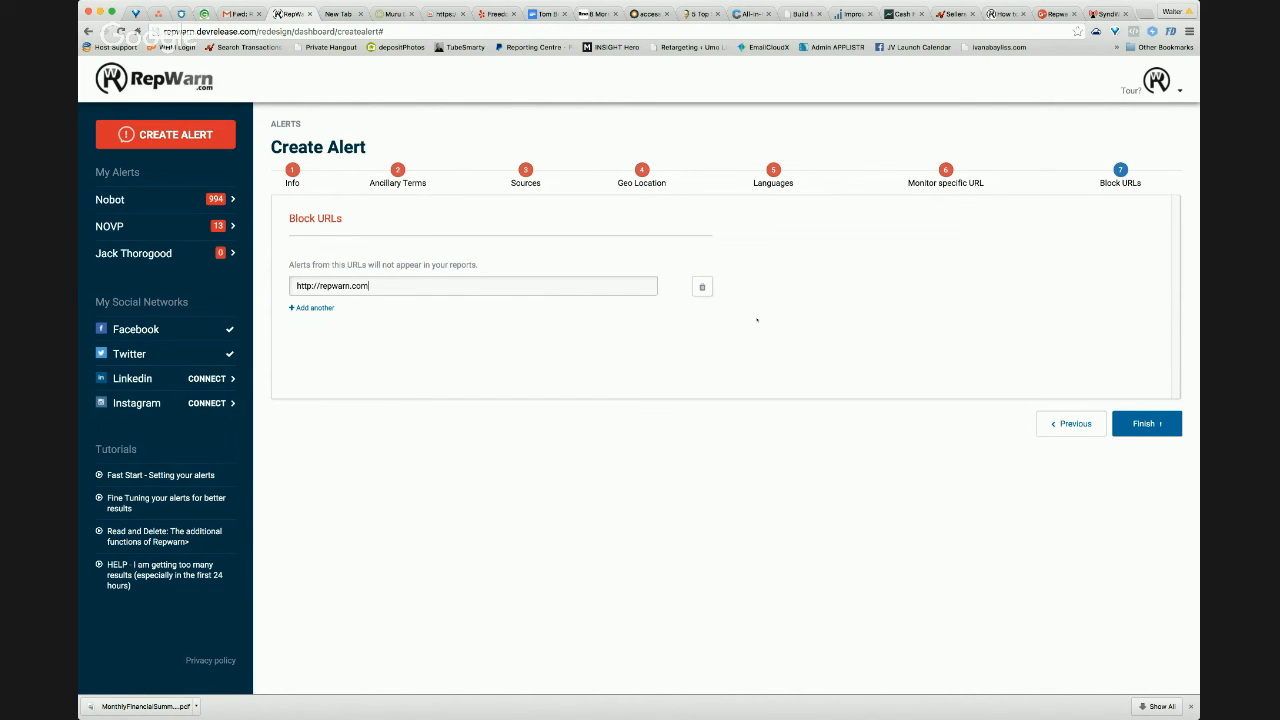
pyautogui.moveTo(764, 296)
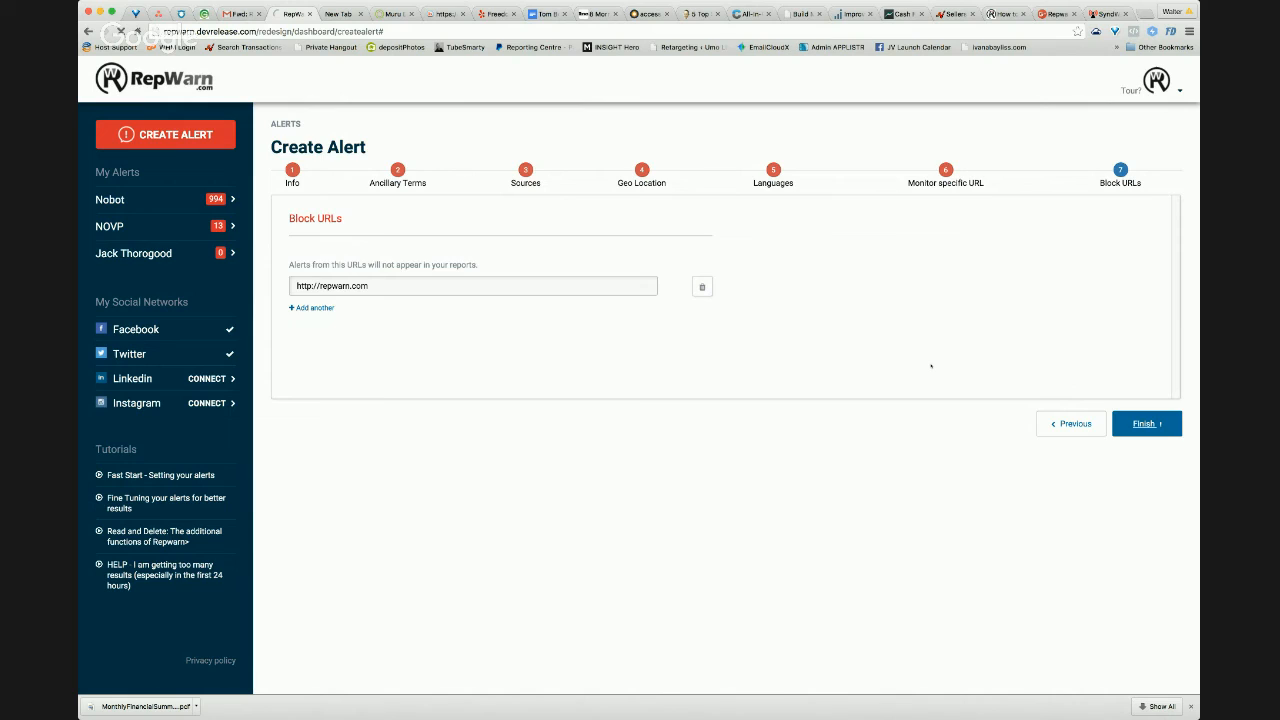
pyautogui.click(1146, 424)
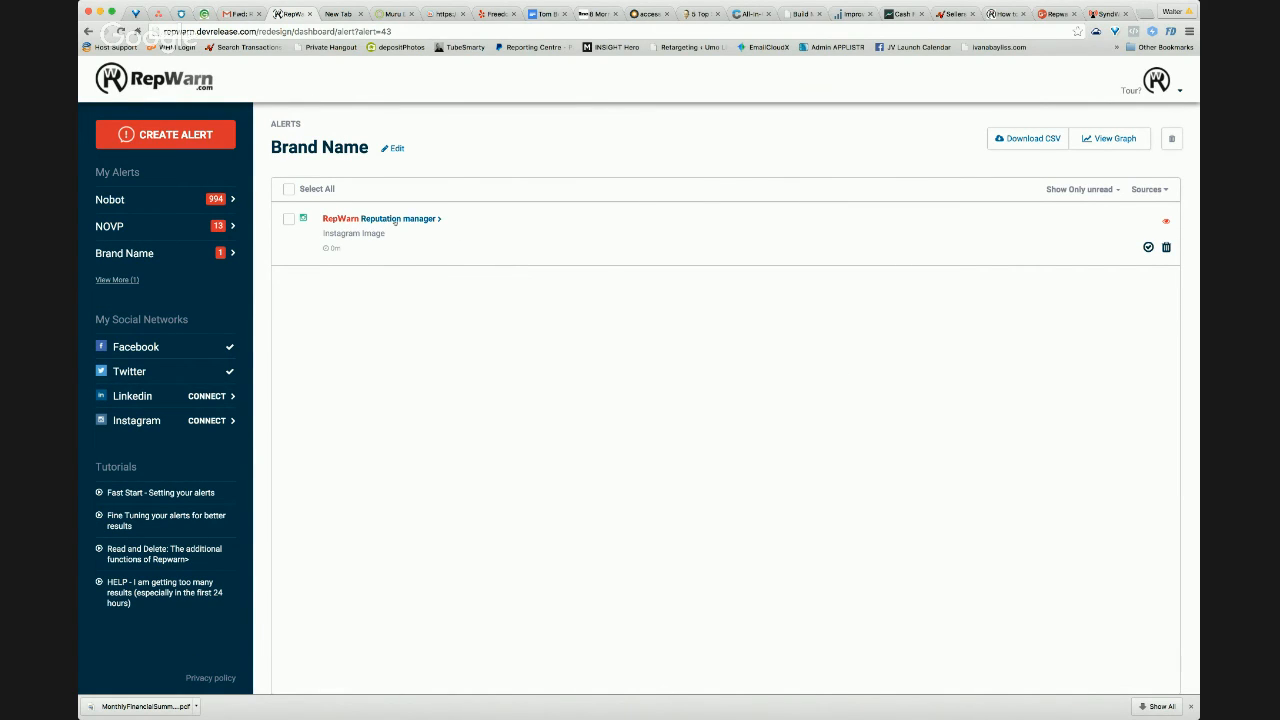
# Preview the alert's Instagram result and return to the alerts list
pyautogui.click(380, 218)
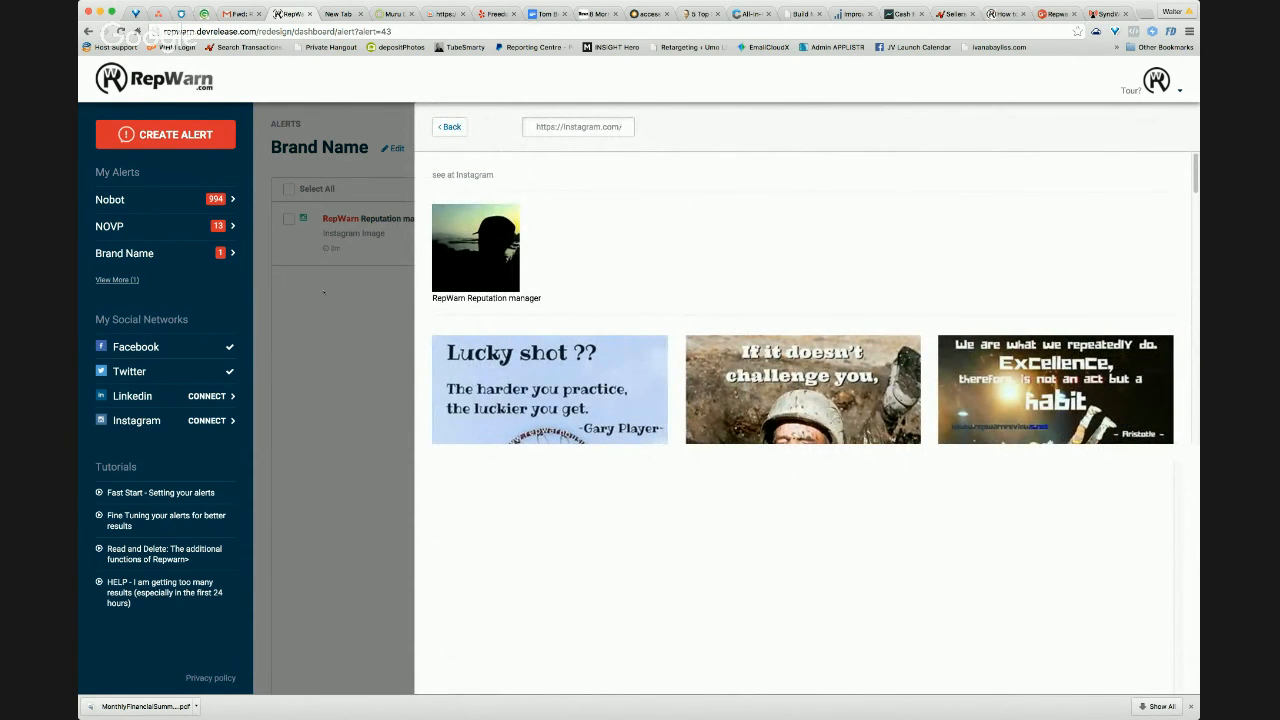
pyautogui.click(448, 128)
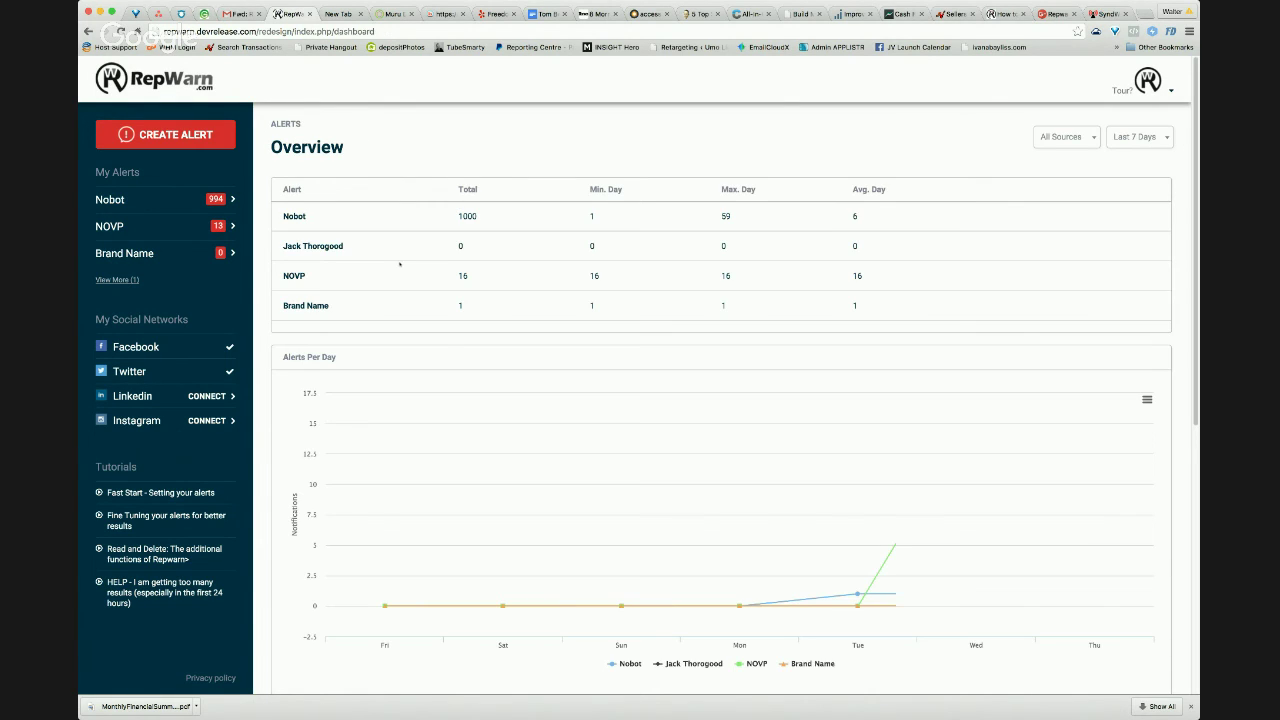
pyautogui.scroll(-3)
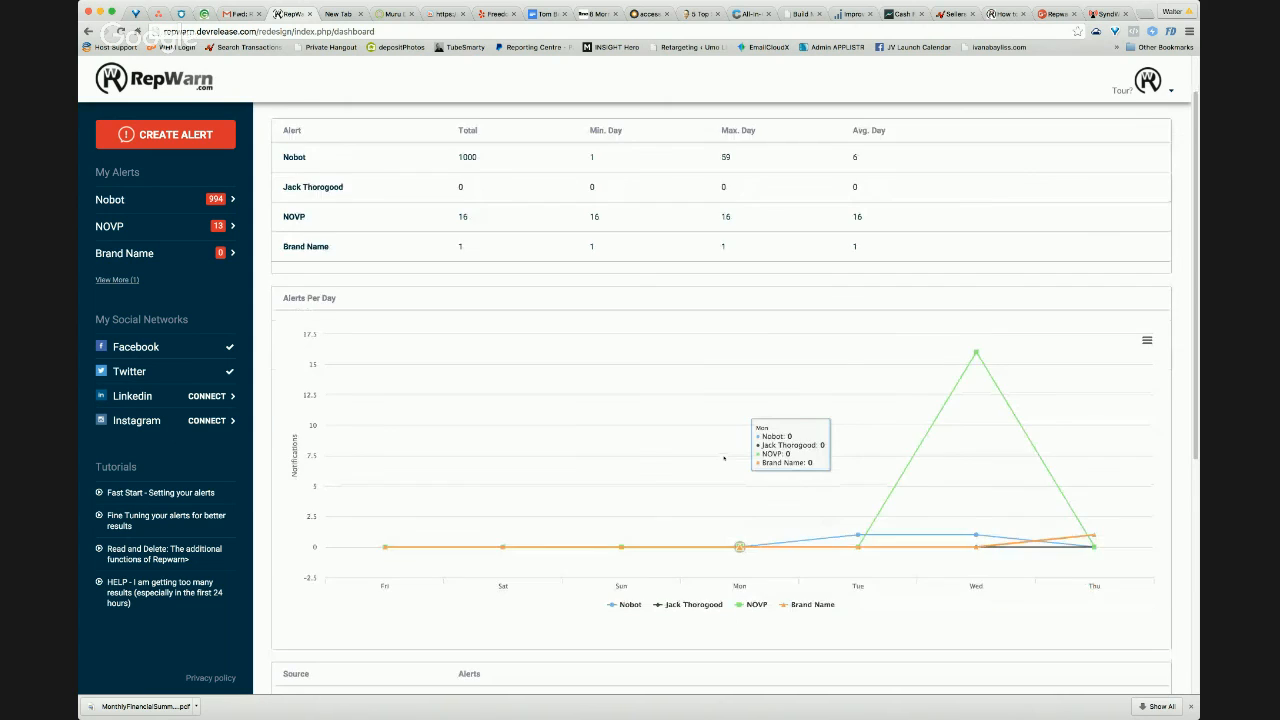
pyautogui.scroll(-3)
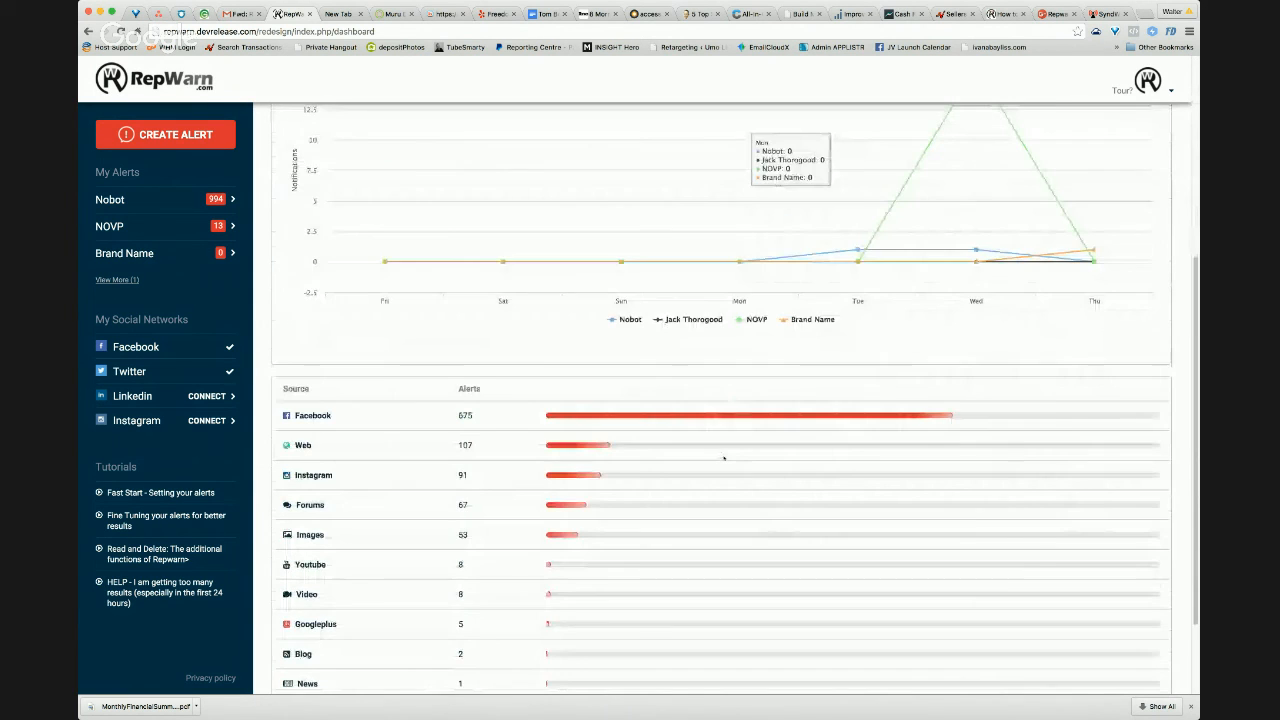
pyautogui.scroll(3)
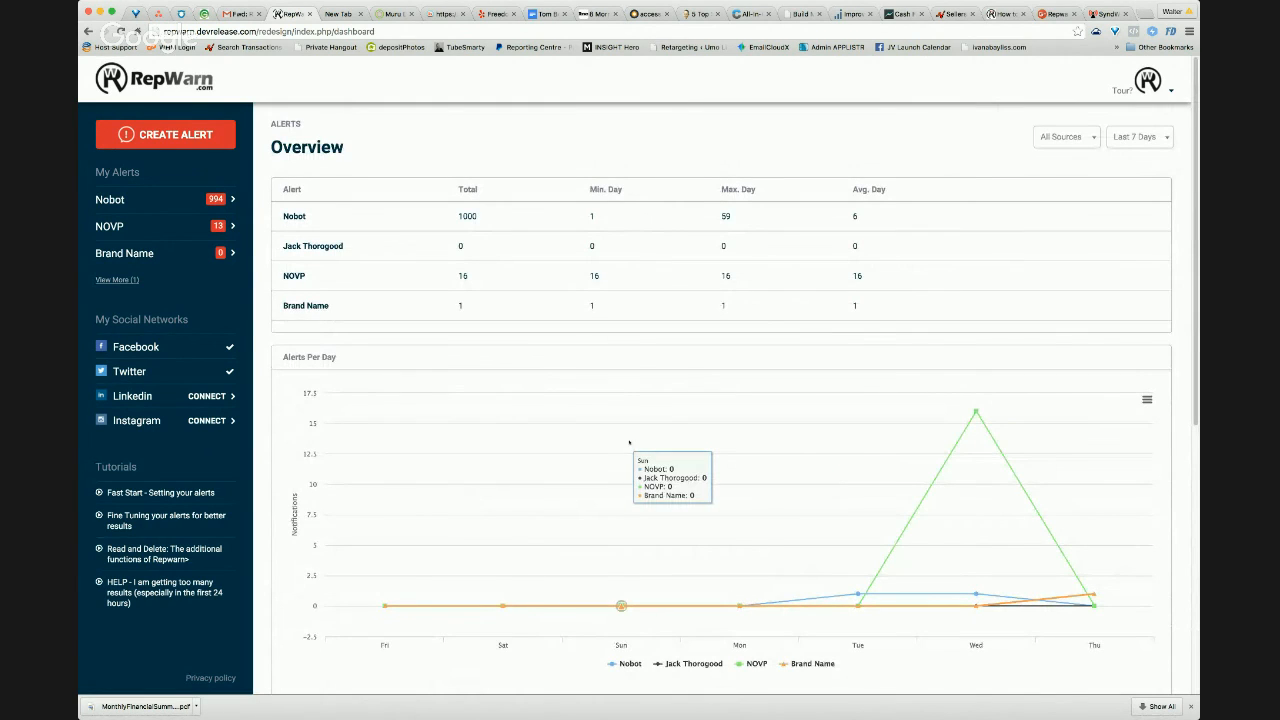
pyautogui.click(1146, 400)
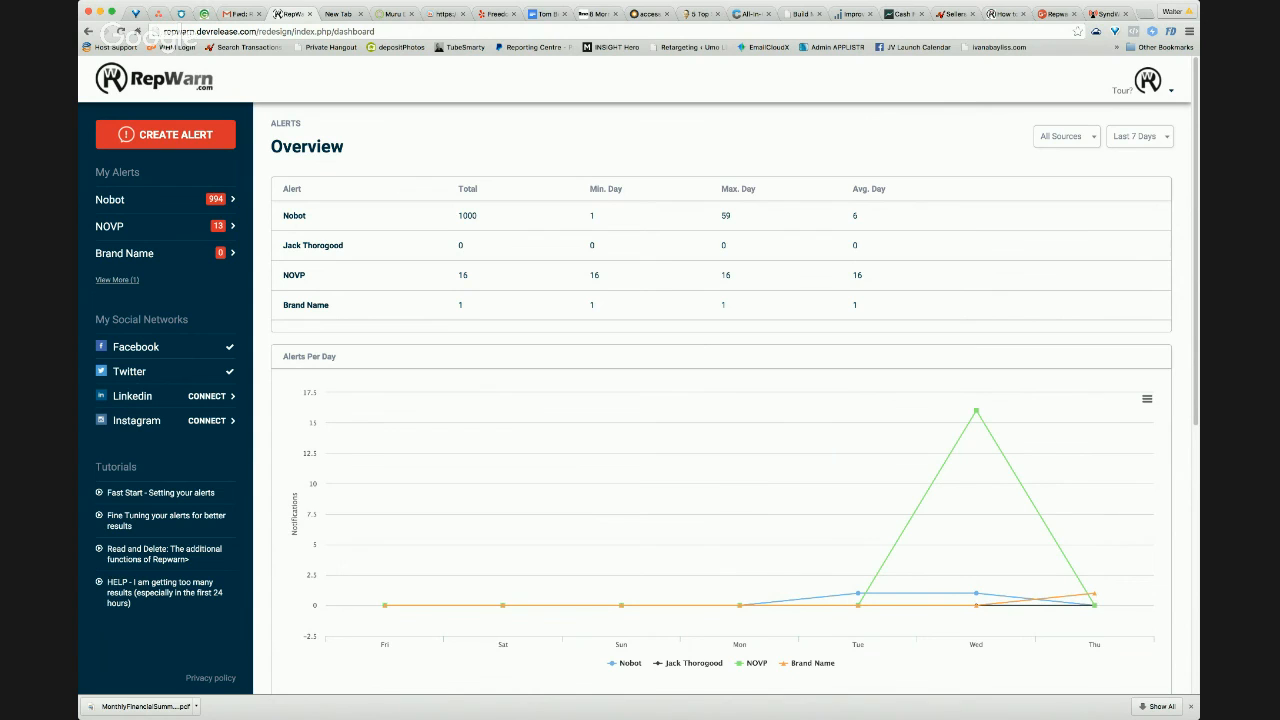
pyautogui.click(124, 252)
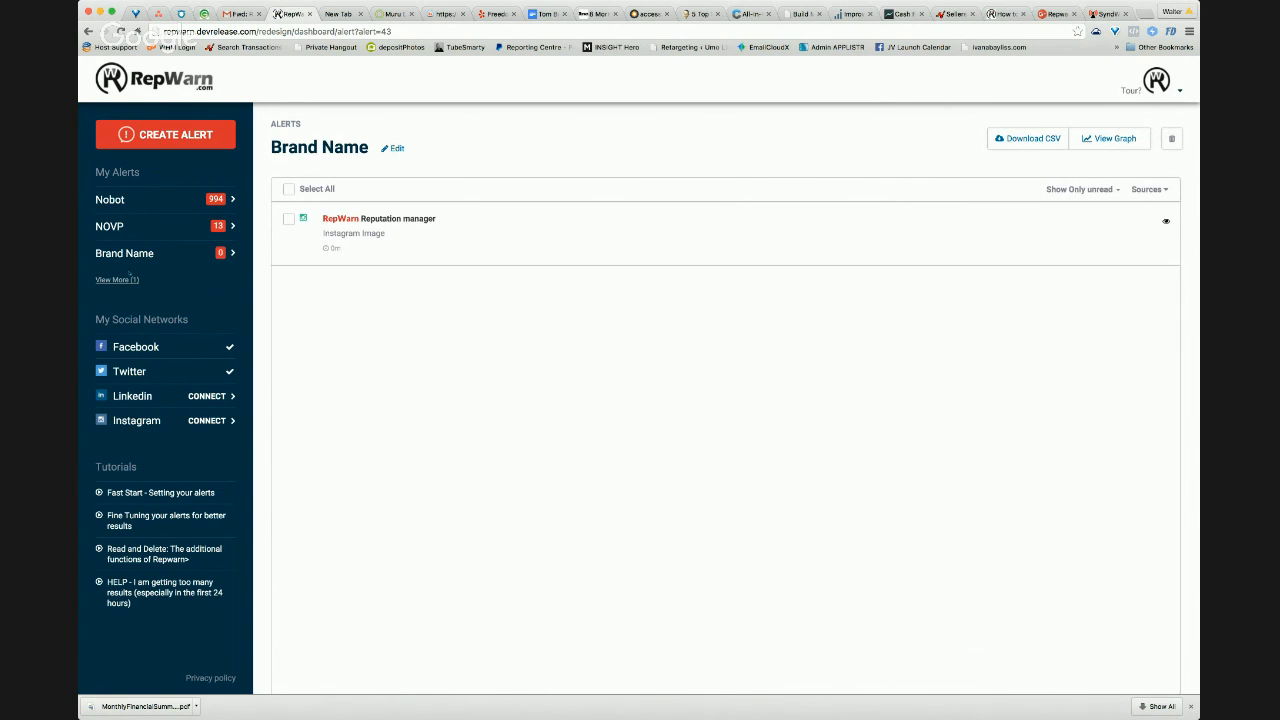
pyautogui.click(116, 280)
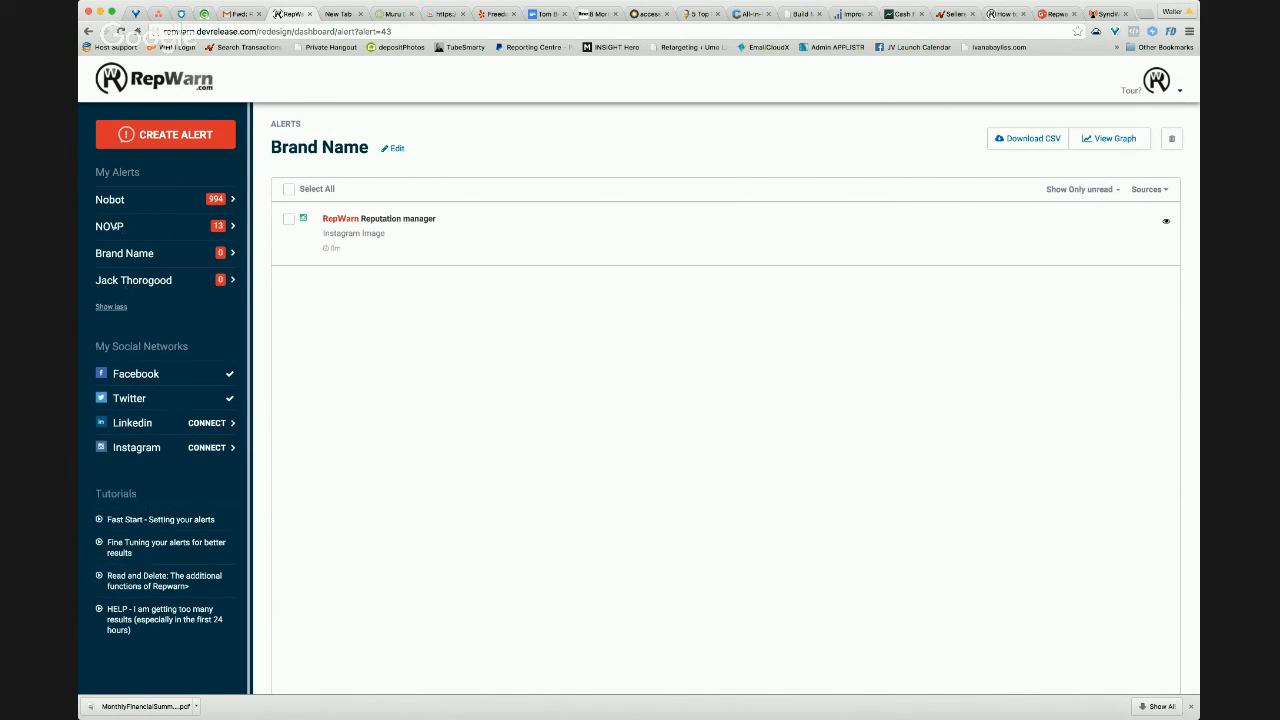
pyautogui.click(108, 226)
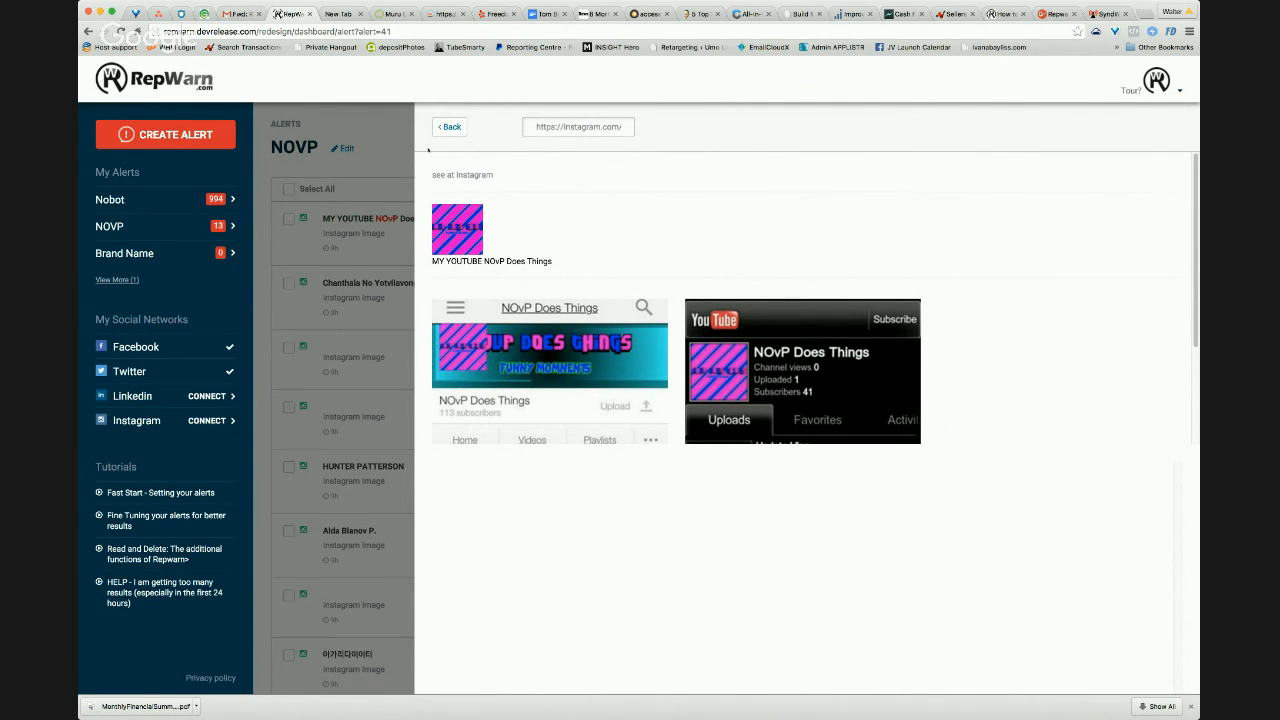
pyautogui.click(450, 128)
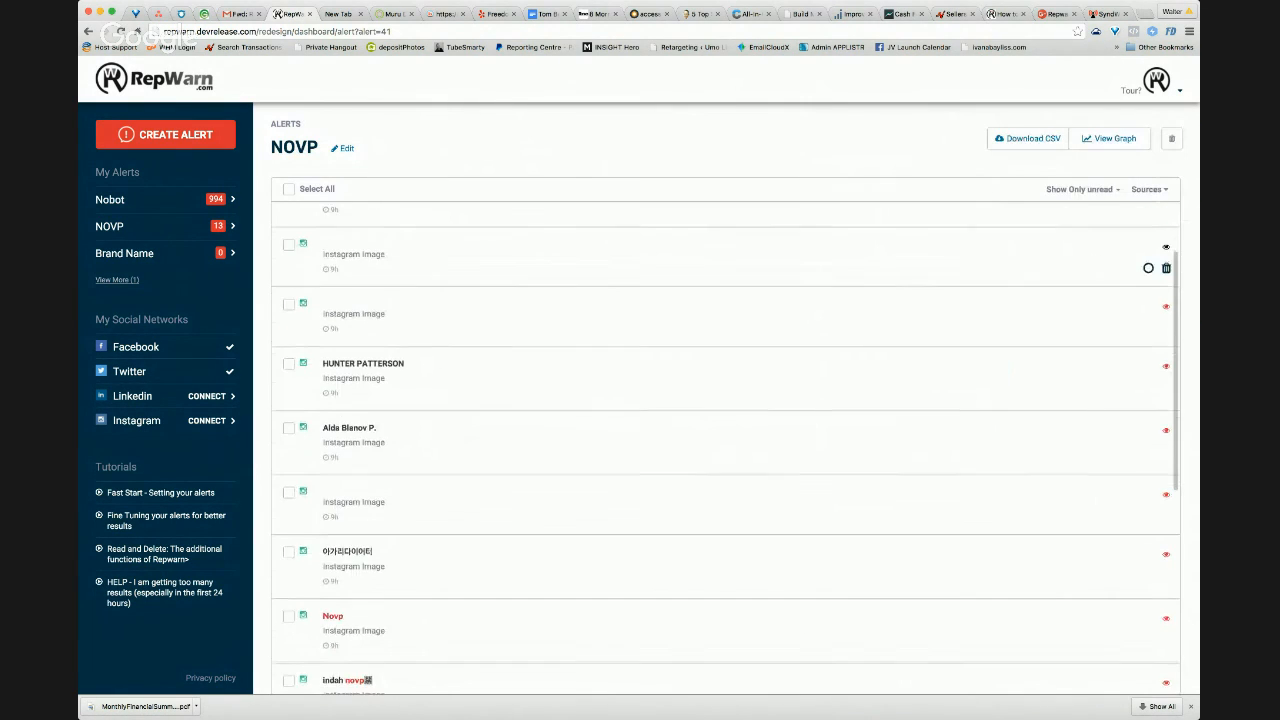
pyautogui.scroll(-3)
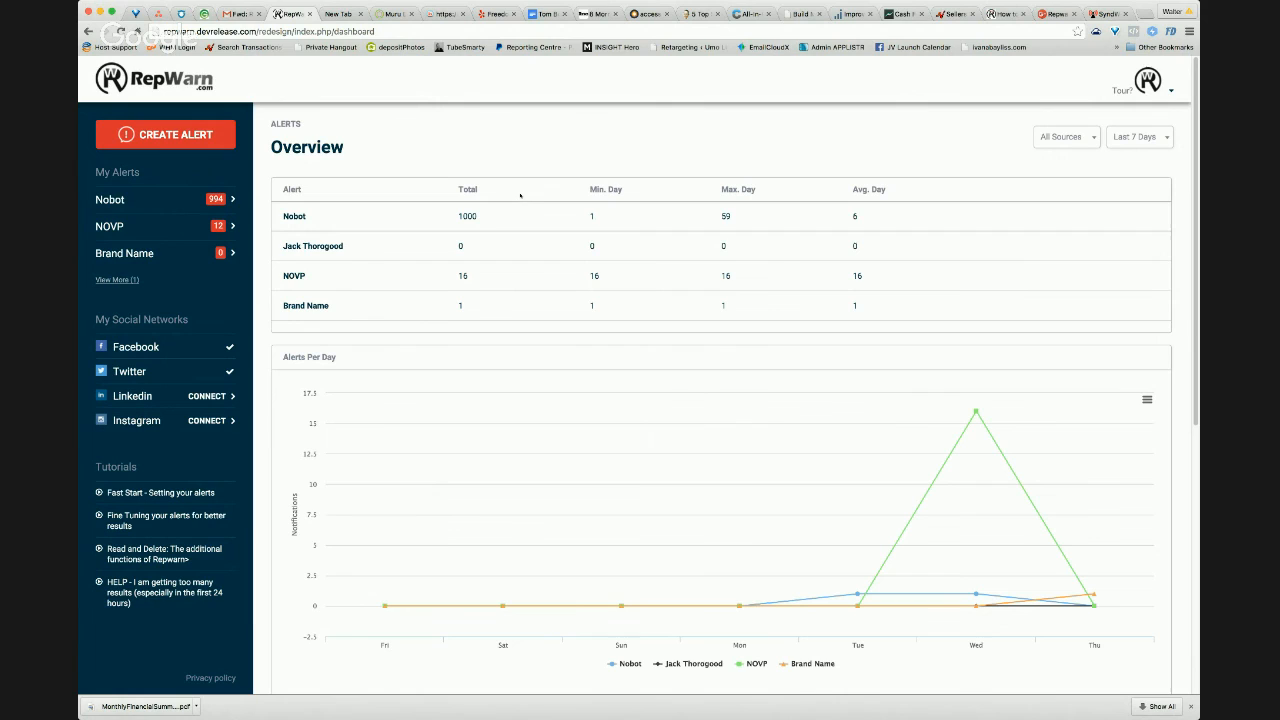
pyautogui.moveTo(544, 196)
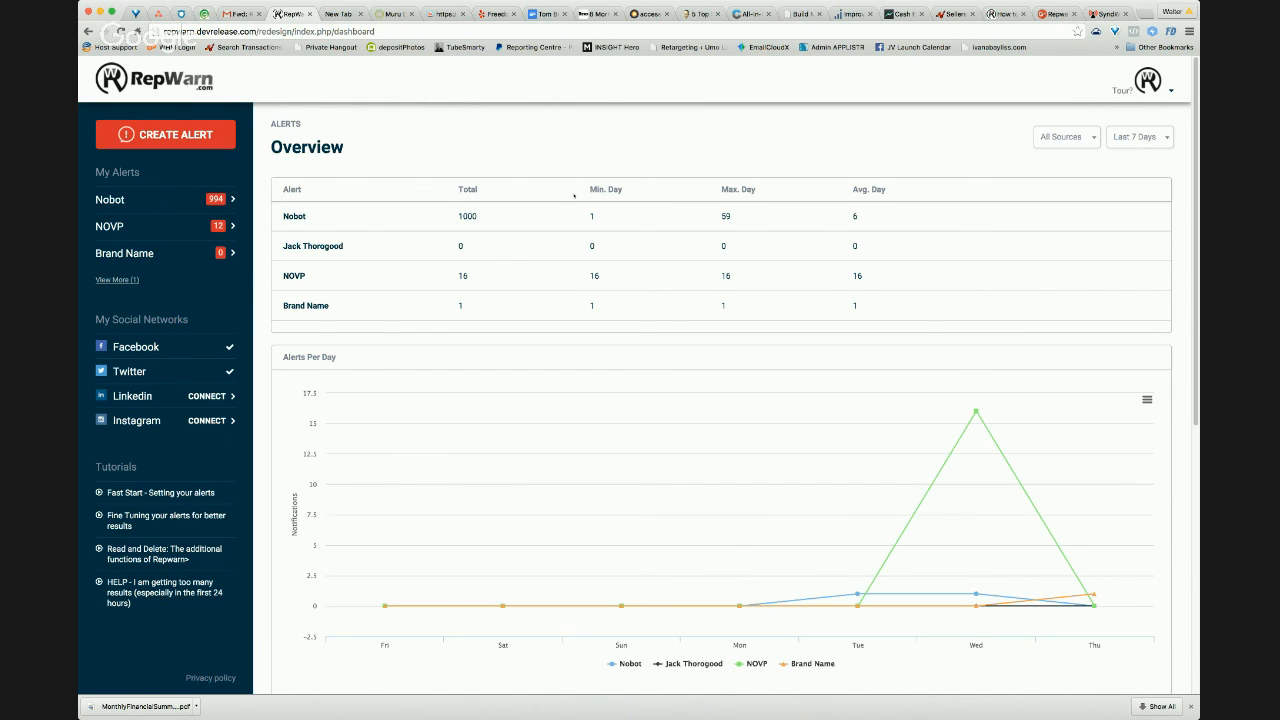
pyautogui.moveTo(538, 206)
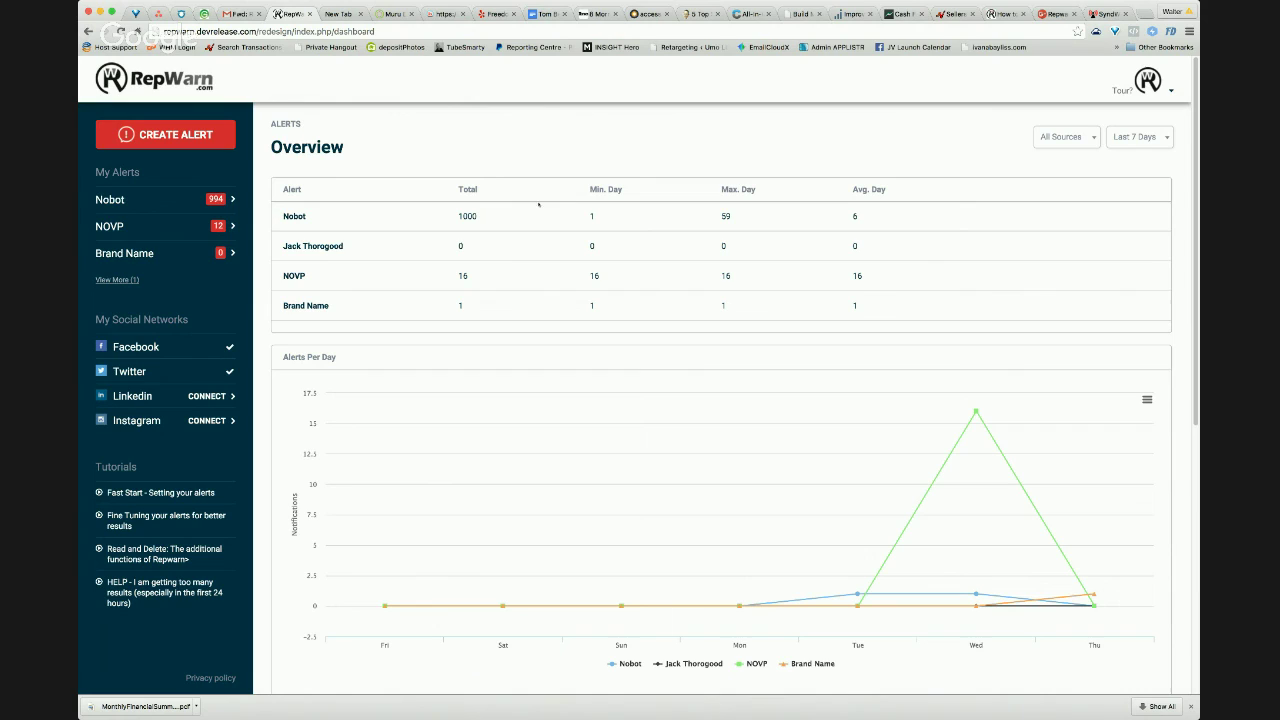